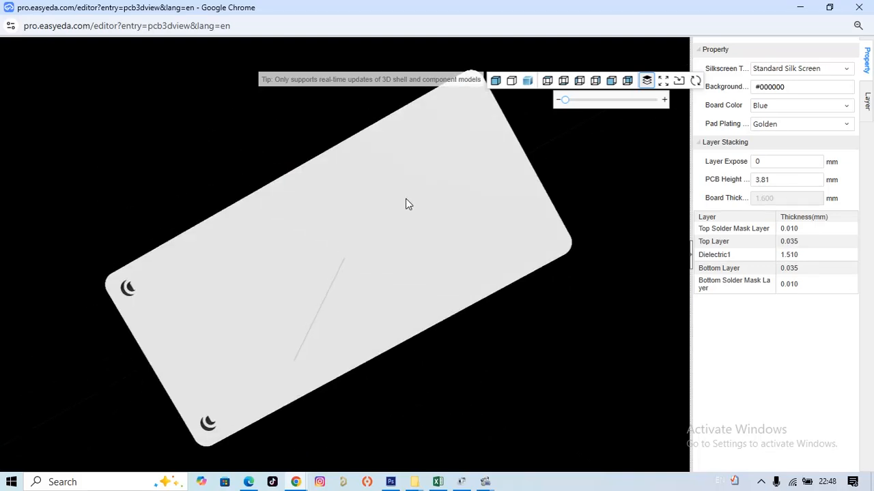
Orbit the 3D board to view it edge-on, the edge connectors and the bottom side
drag(407, 204, 346, 300)
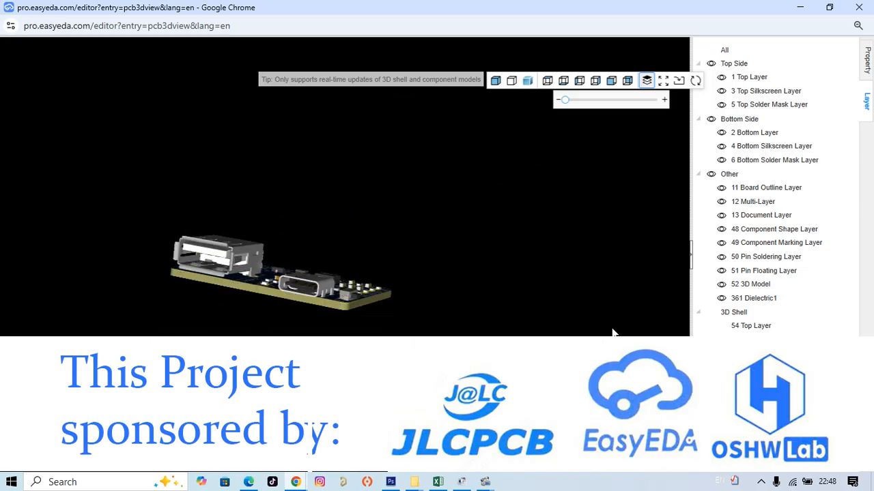
drag(611, 333, 227, 287)
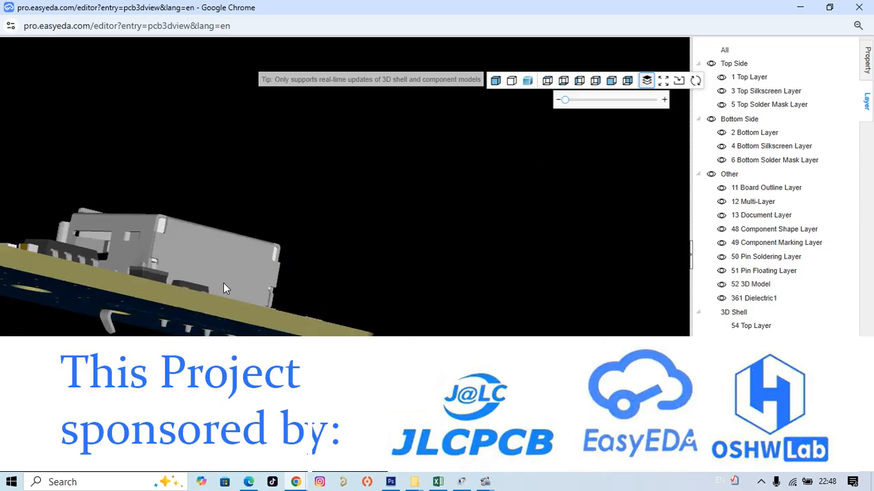
drag(226, 287, 300, 228)
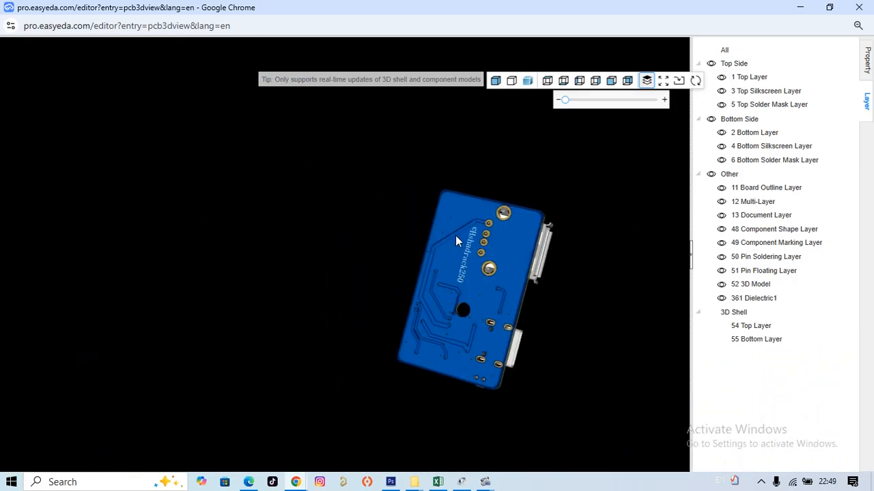
drag(458, 240, 361, 265)
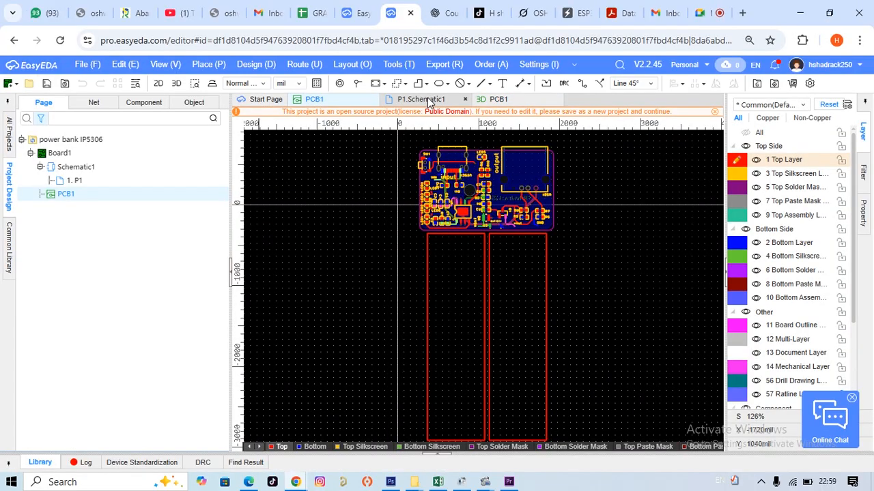
Switch to the P1.Schematic1 sheet and zoom toward the USB-231 connector and Q1 area
click(421, 98)
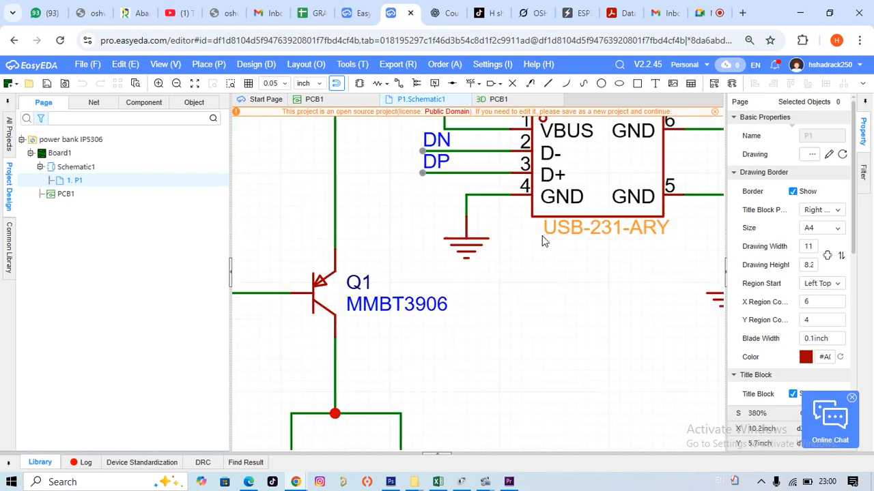
scroll(down, 3)
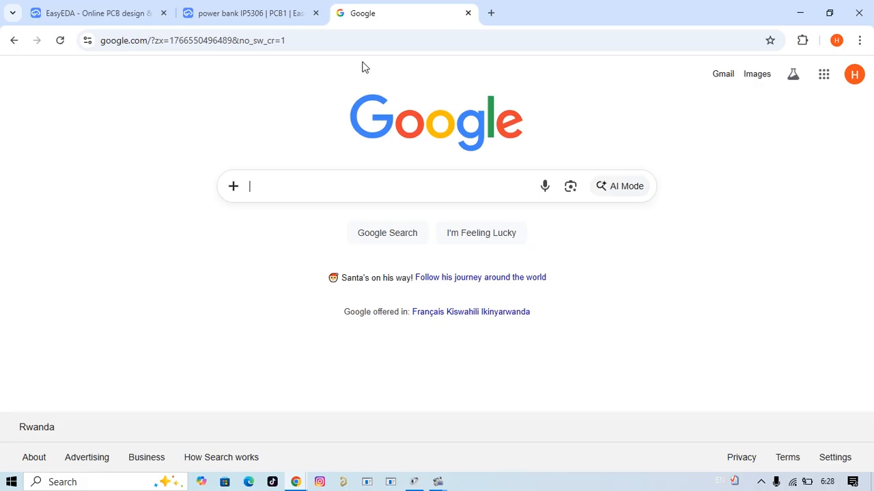
Visit easyeda.com, sign in, keep English, and launch Design online
text(easyeda.com)
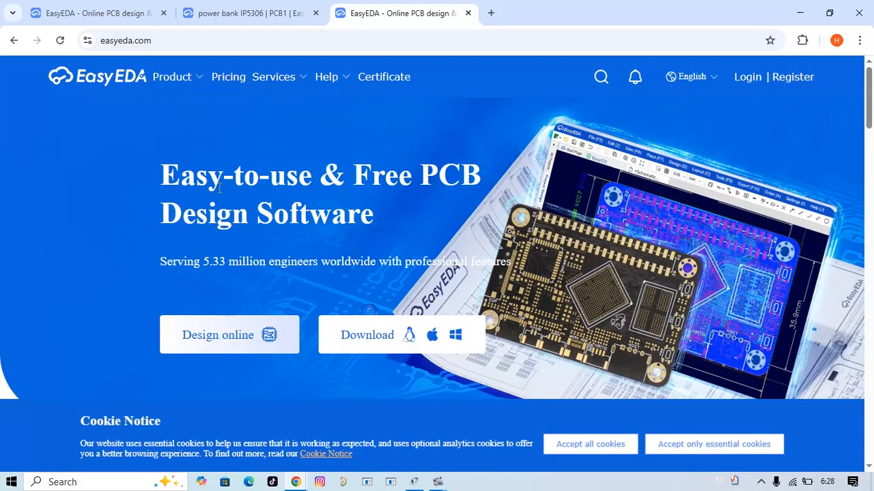
click(747, 76)
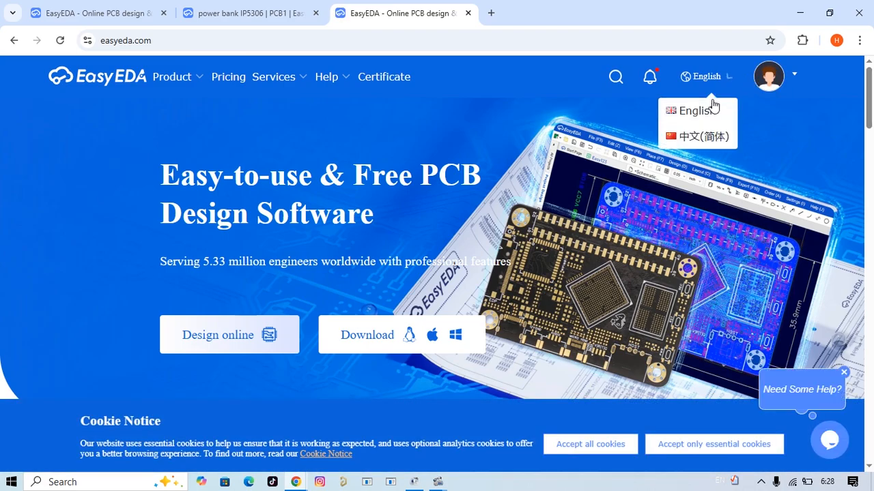
click(769, 76)
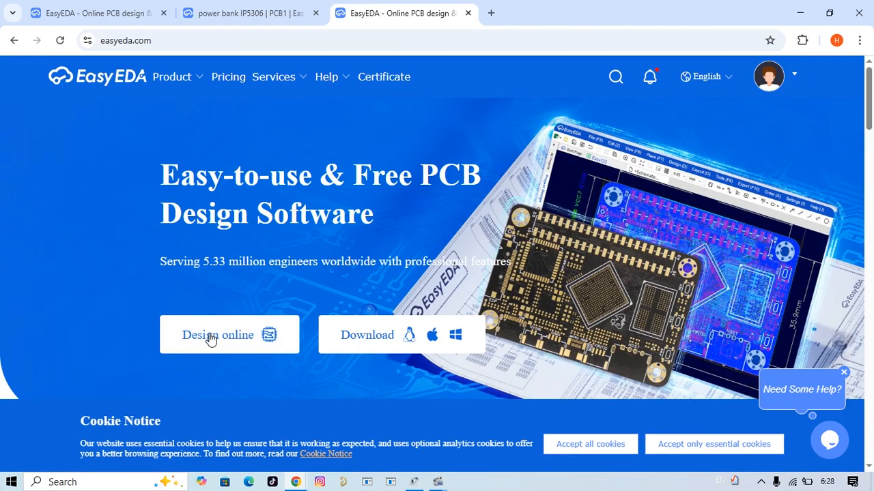
mouse_move(223, 330)
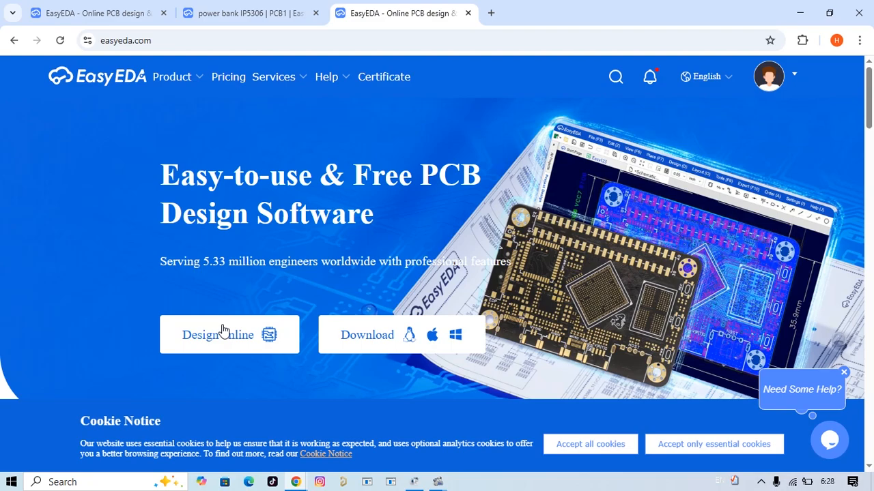
click(218, 334)
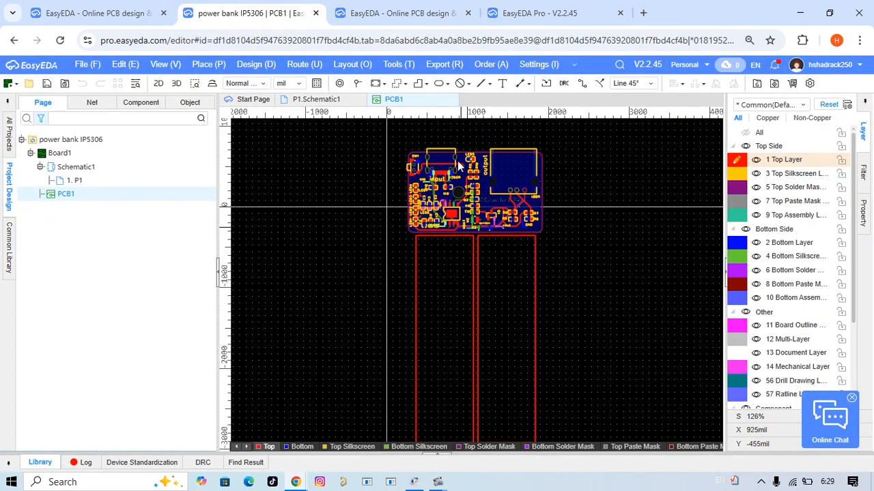
Switch to the P1.Schematic1 sheet showing the full schematic with title block
click(315, 98)
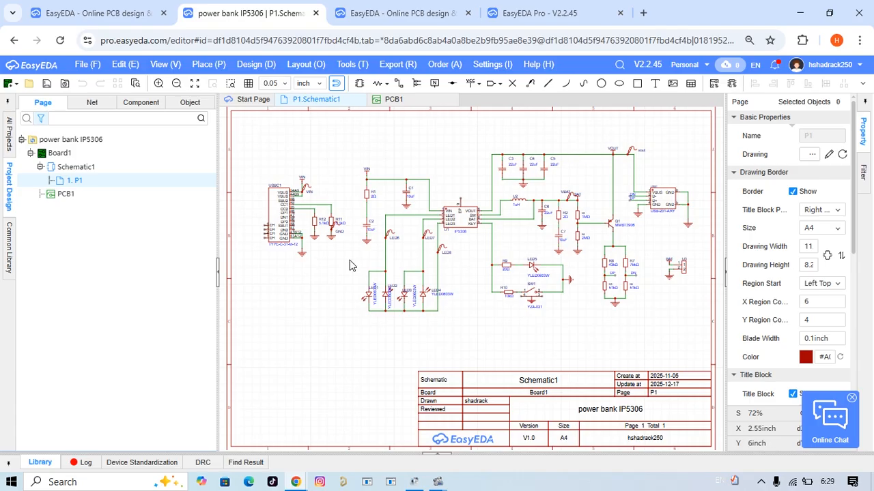
mouse_move(627, 169)
text(:c)
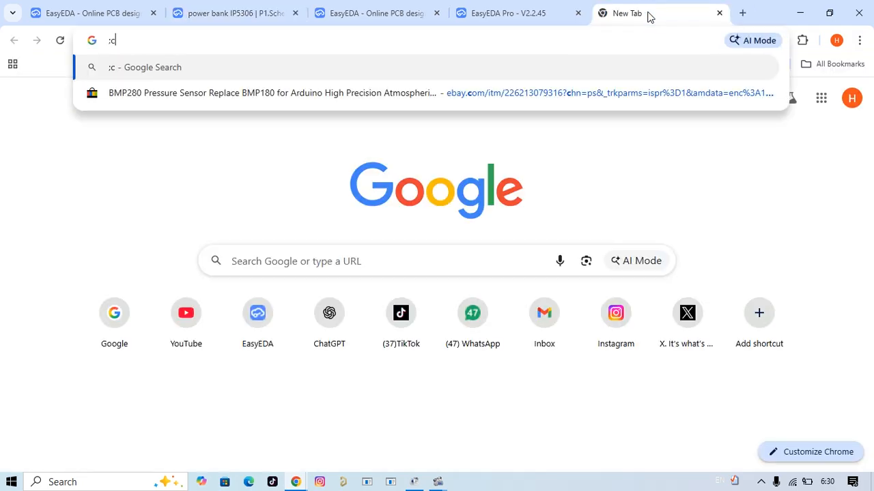
Go to lcsc.com in a new tab via the address-bar suggestion
text(s)
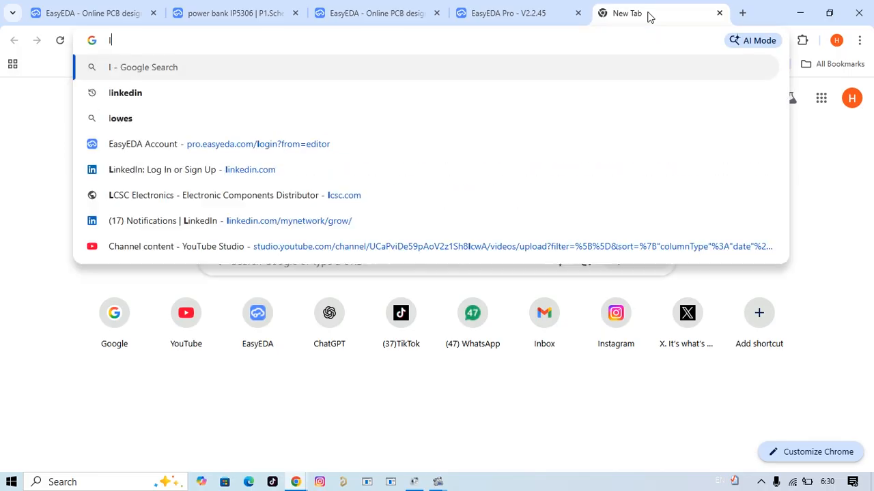
text(lcsc.)
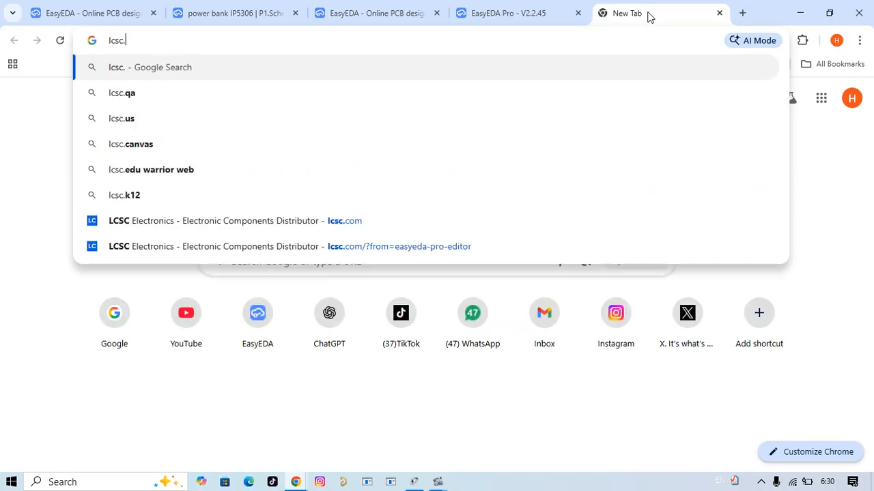
click(344, 222)
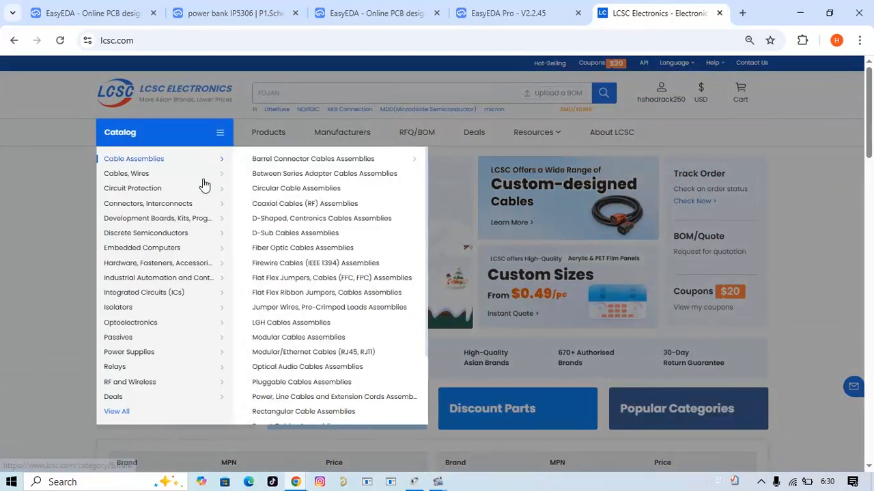
mouse_move(132, 188)
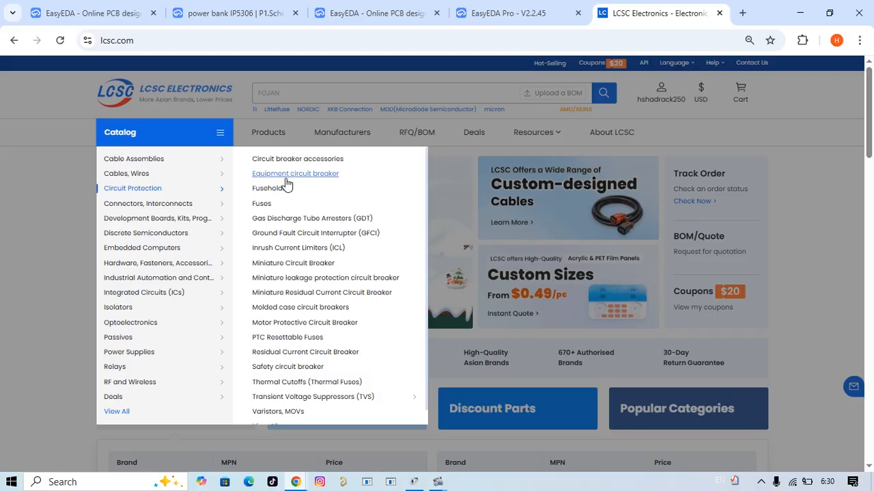
mouse_move(126, 172)
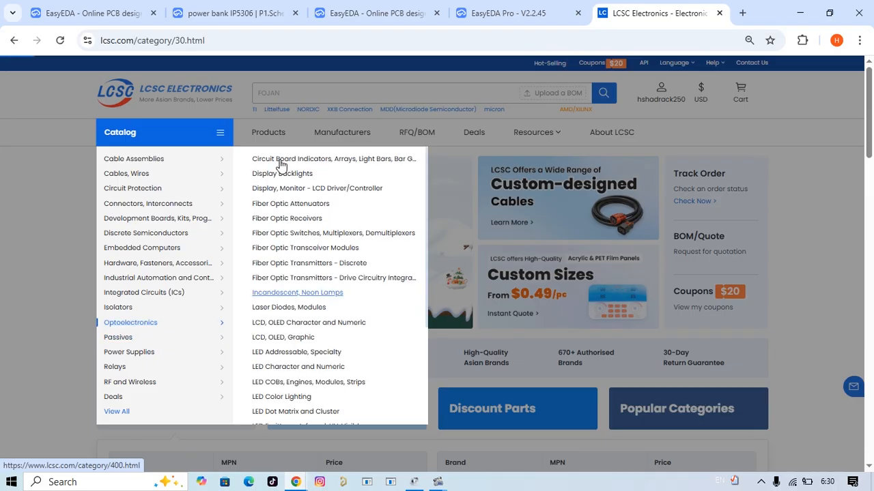
Browse the Passives crystal and oscillator accessories listing and scroll through it
click(117, 336)
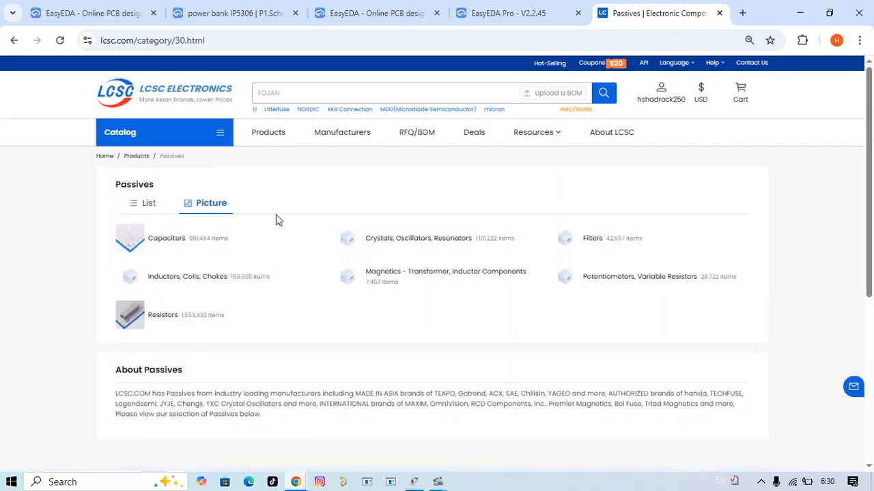
click(423, 238)
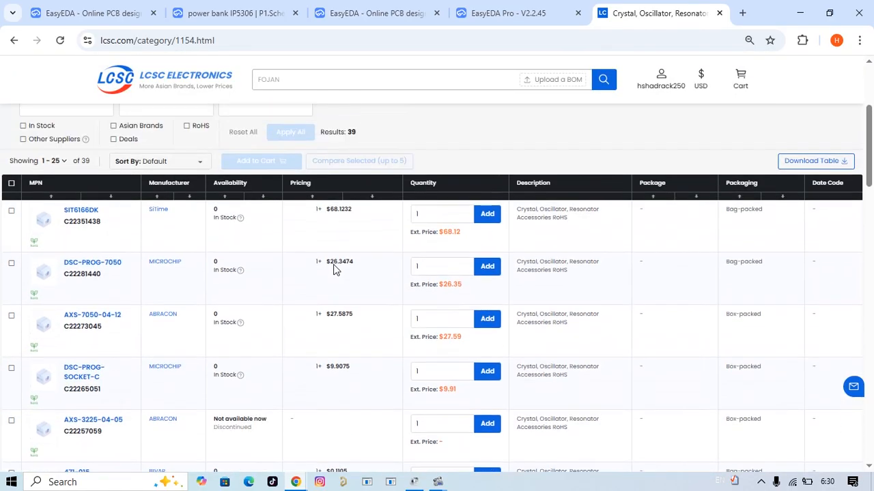
scroll(down, 3)
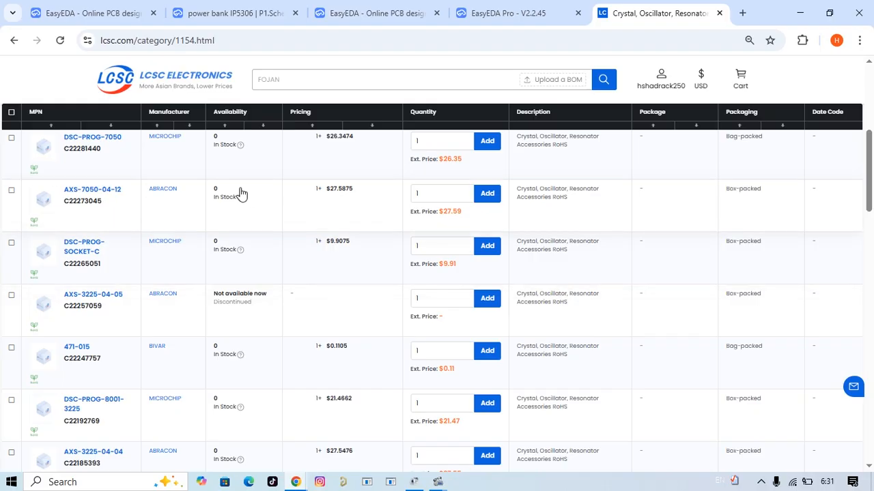
scroll(down, 3)
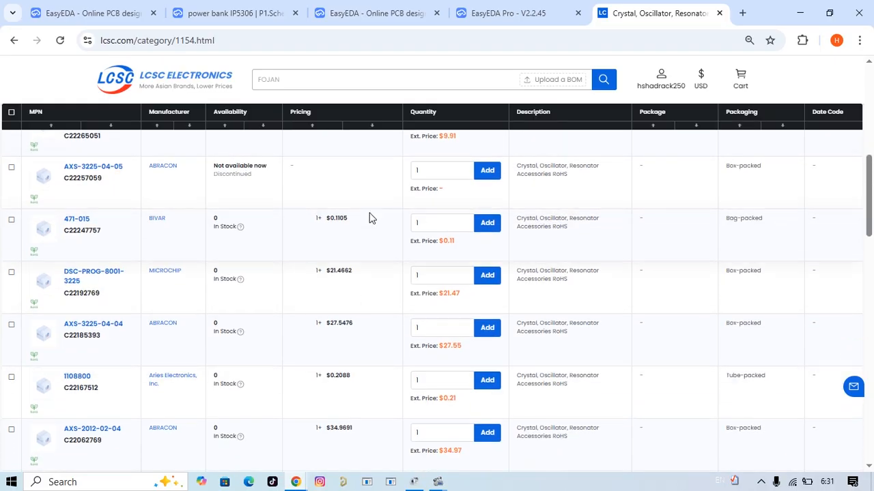
scroll(down, 3)
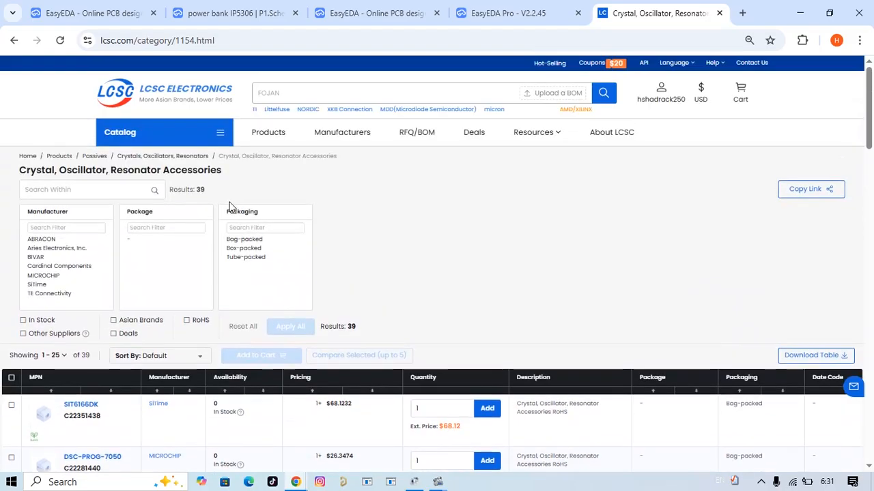
scroll(down, 3)
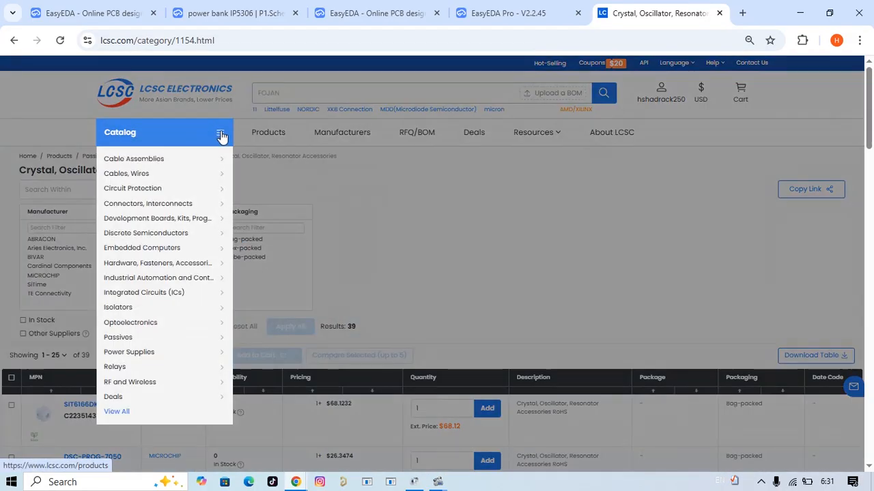
mouse_move(118, 337)
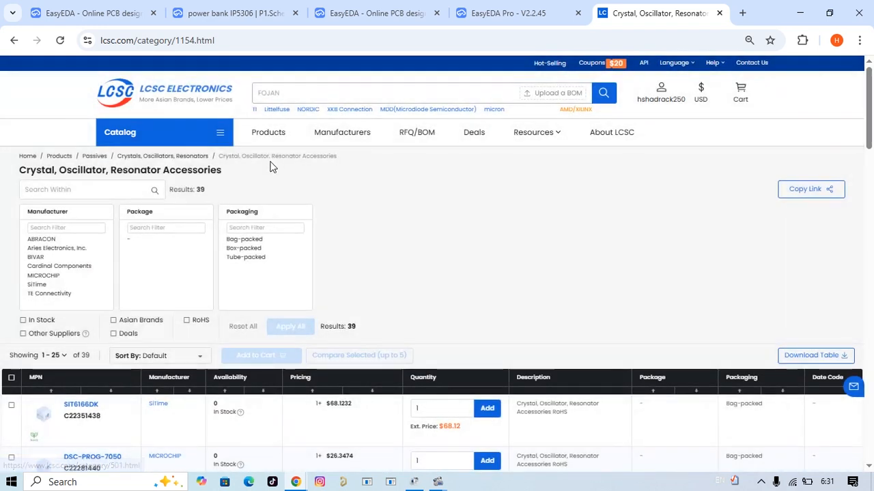
From the Catalog, choose Passives and go to the Ceramic Capacitors listing
click(121, 131)
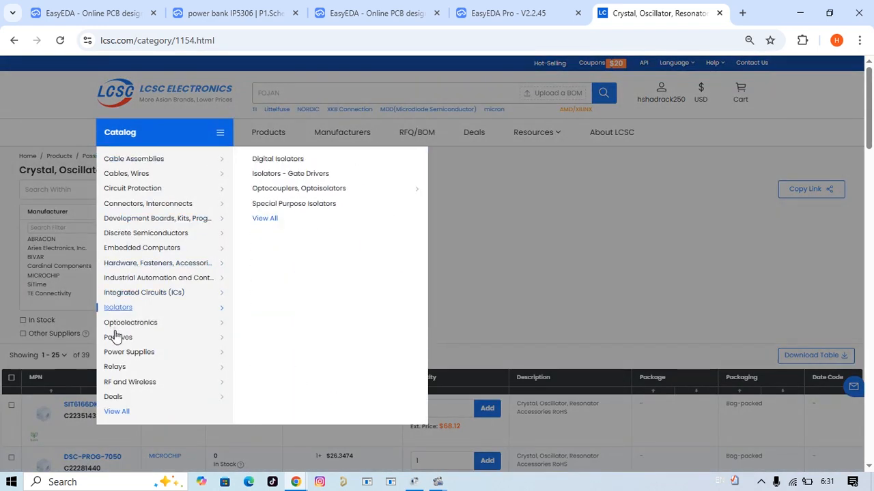
mouse_move(117, 337)
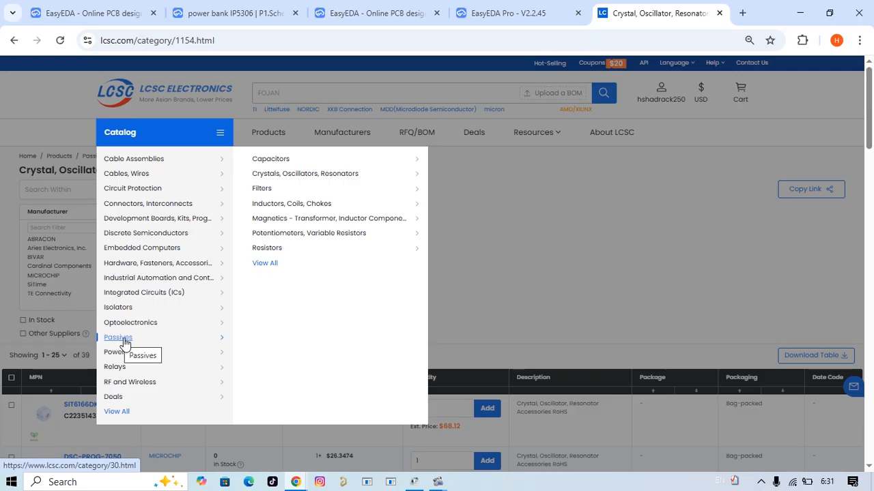
click(118, 337)
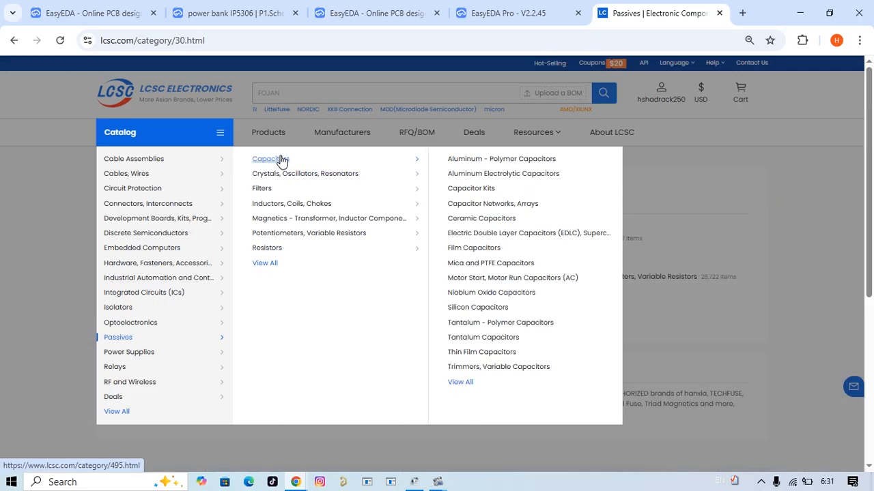
mouse_move(480, 218)
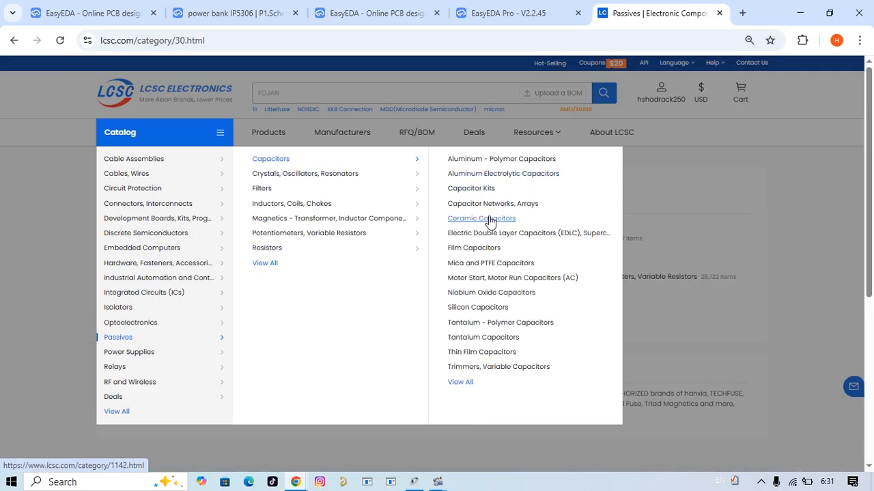
click(480, 218)
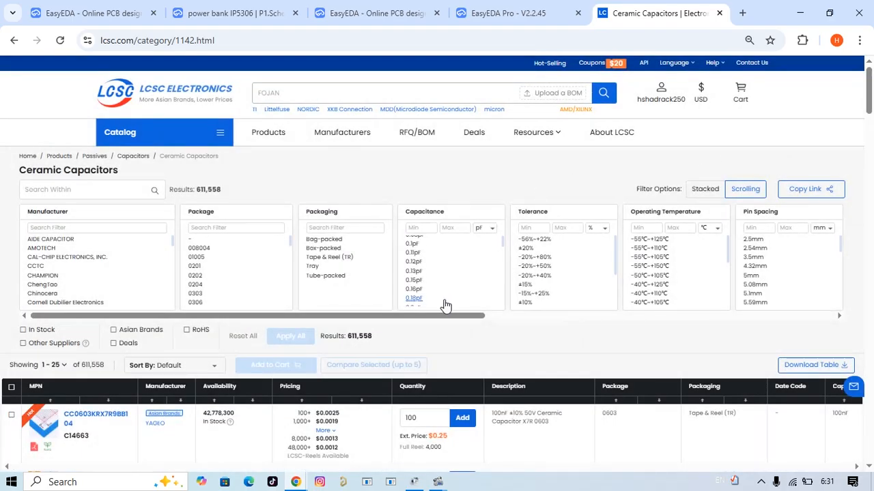
Find the YAGEO CC0603KRX7R9BB104 100nF 0603 capacitor and bring up its datasheet PDF
scroll(down, 3)
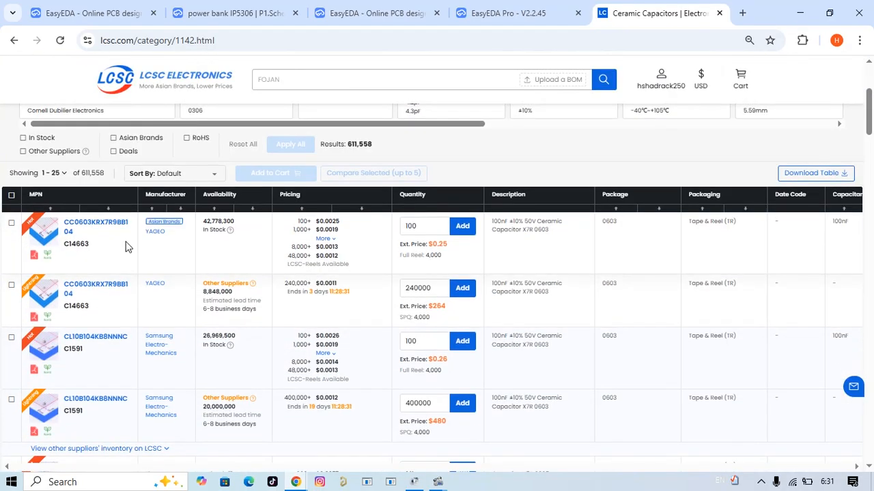
click(96, 226)
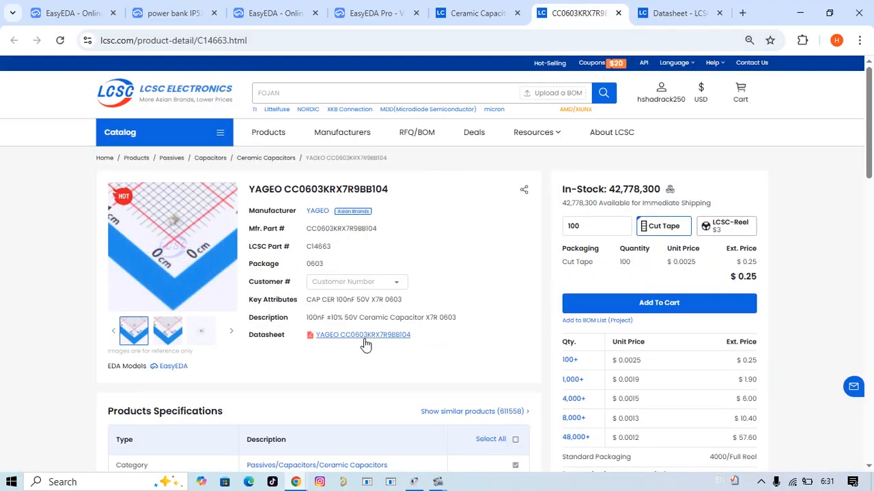
mouse_move(368, 344)
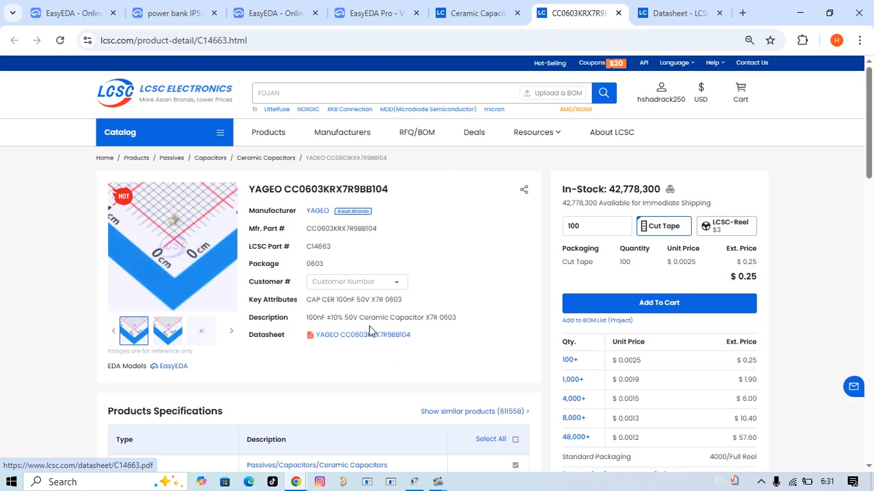
click(363, 334)
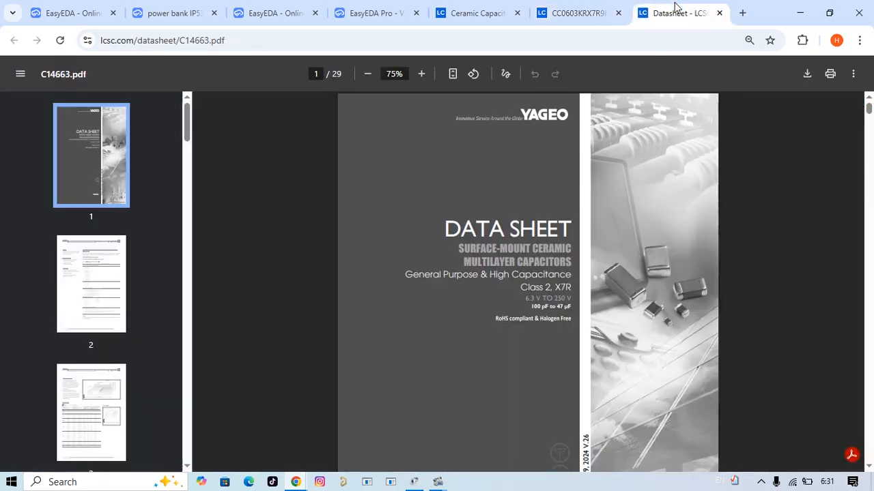
Scroll through the datasheet pages, then return to the EasyEDA Pro tab
scroll(down, 3)
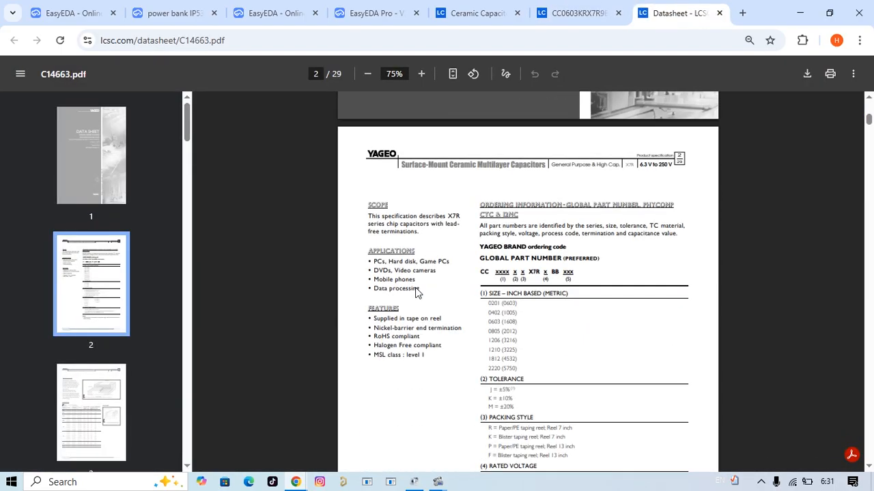
scroll(down, 3)
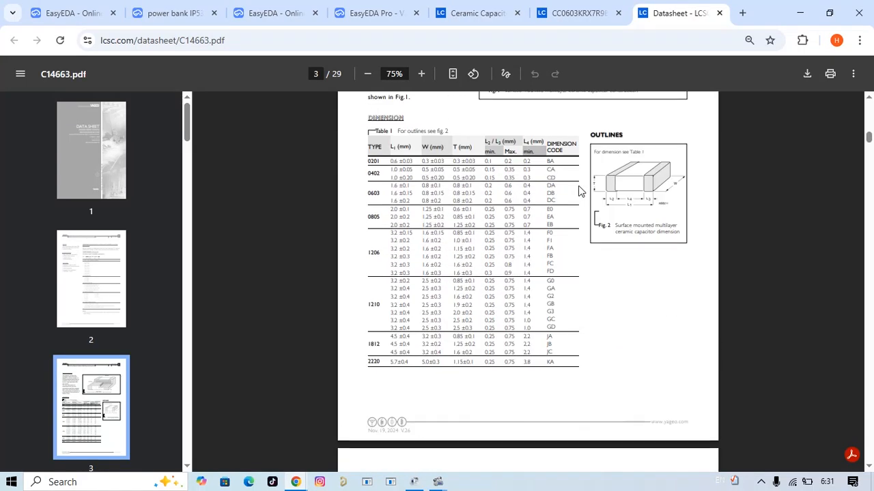
scroll(down, 3)
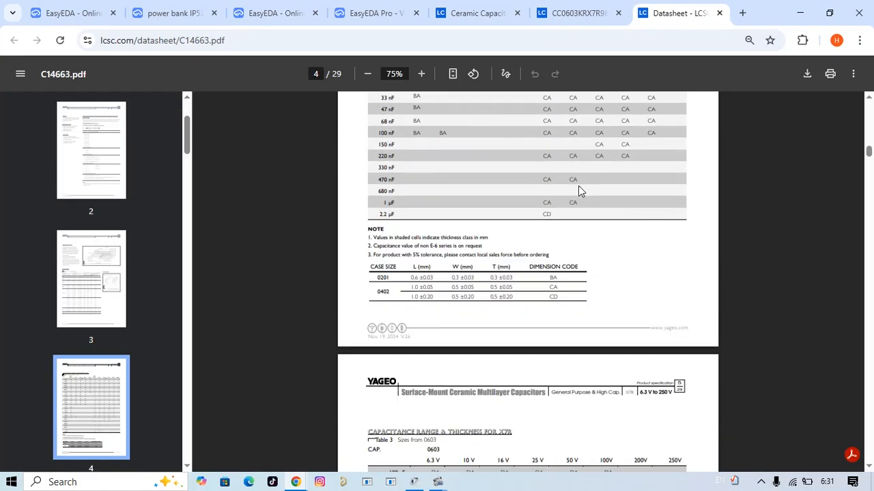
scroll(down, 3)
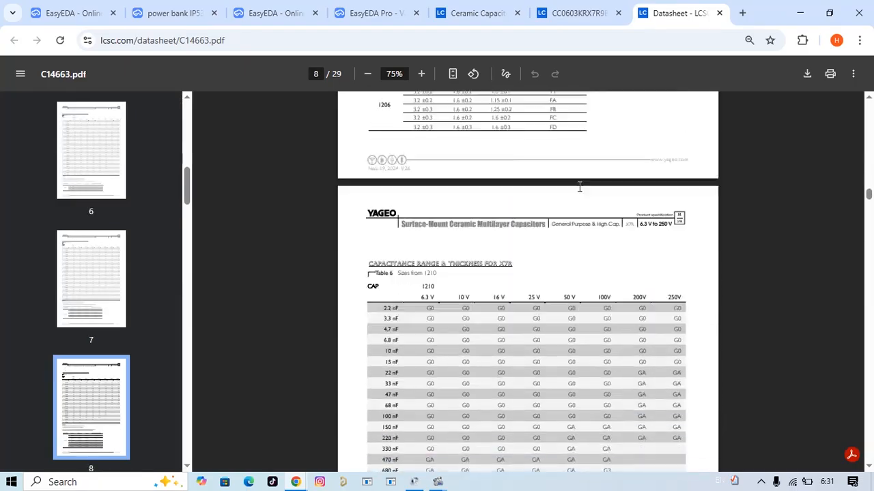
scroll(down, 3)
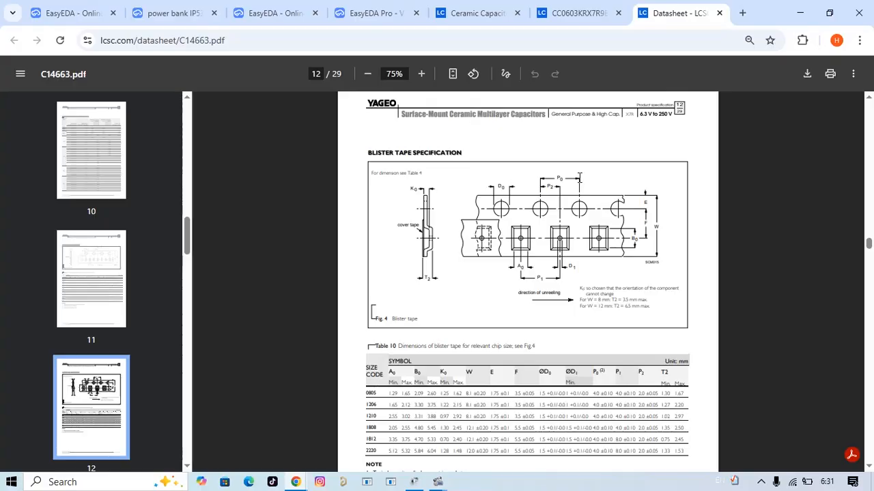
scroll(down, 3)
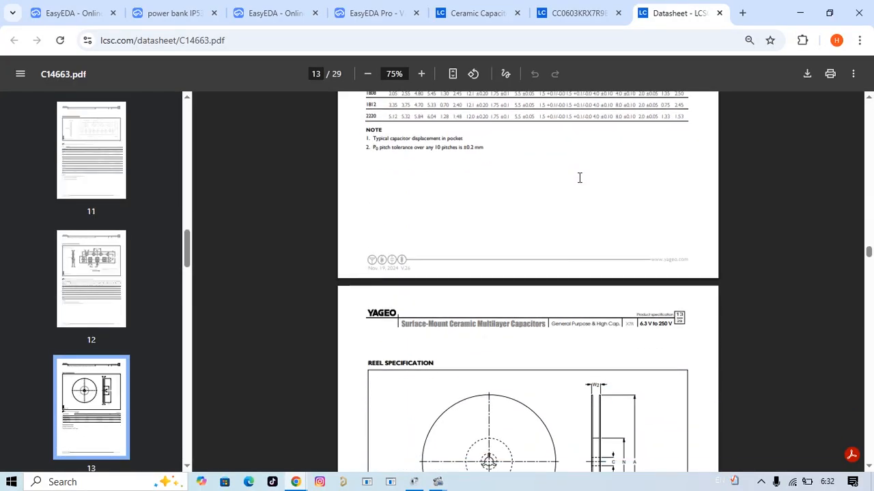
scroll(down, 3)
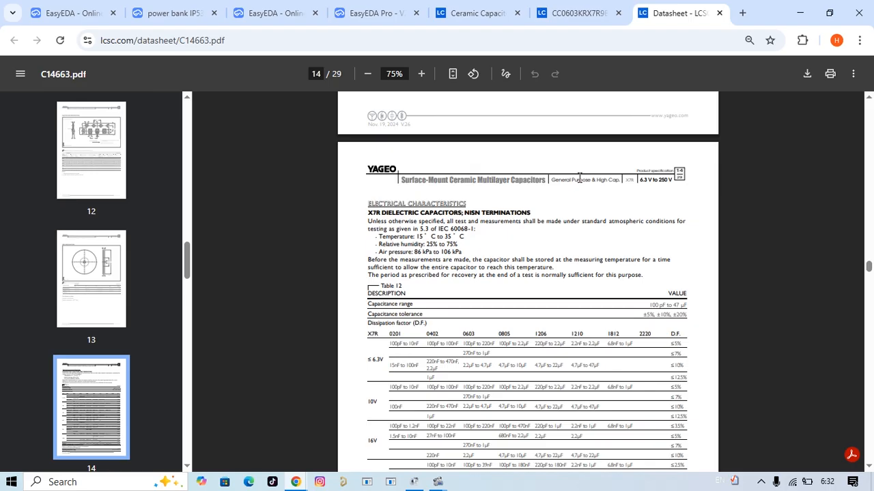
mouse_move(567, 169)
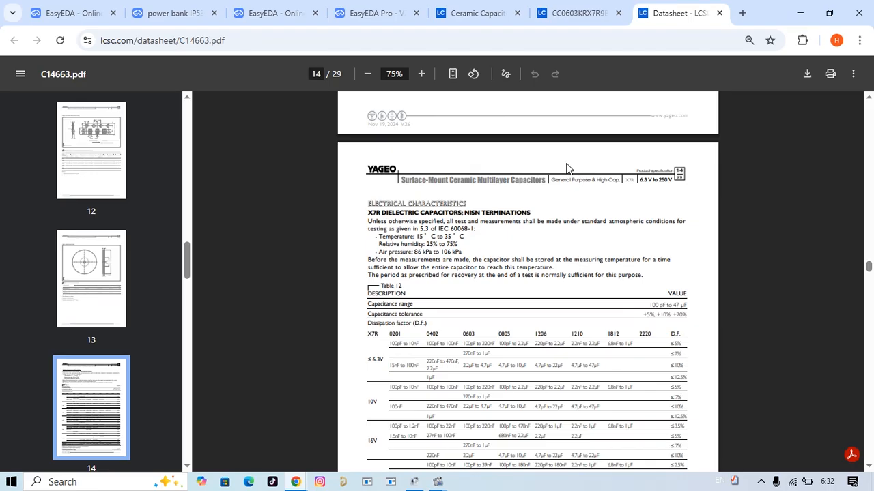
click(270, 13)
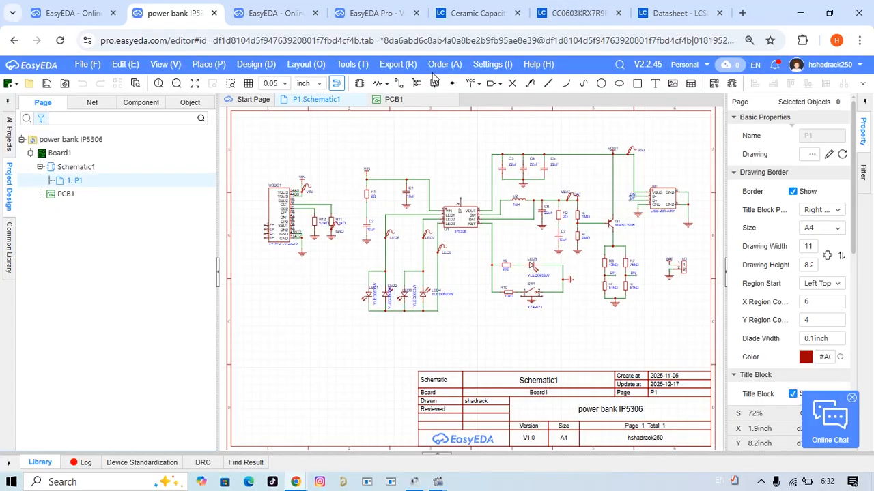
Review the Order and Export menu options, then dismiss them
click(444, 64)
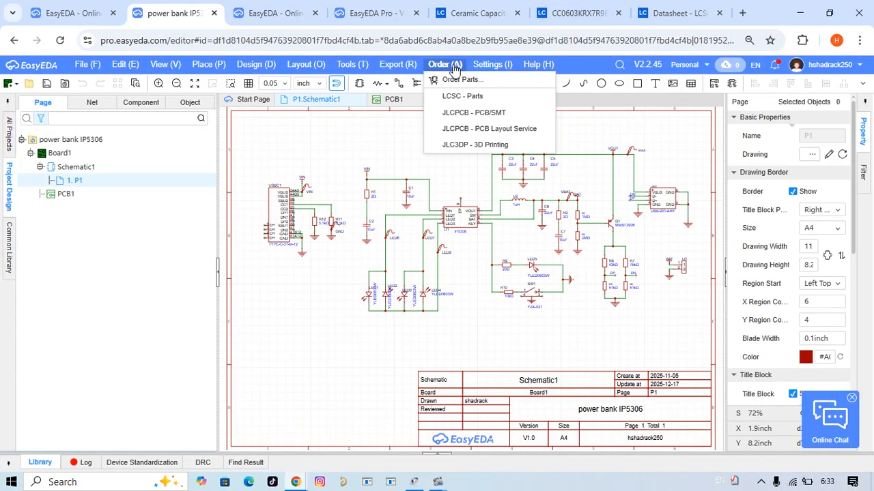
click(398, 64)
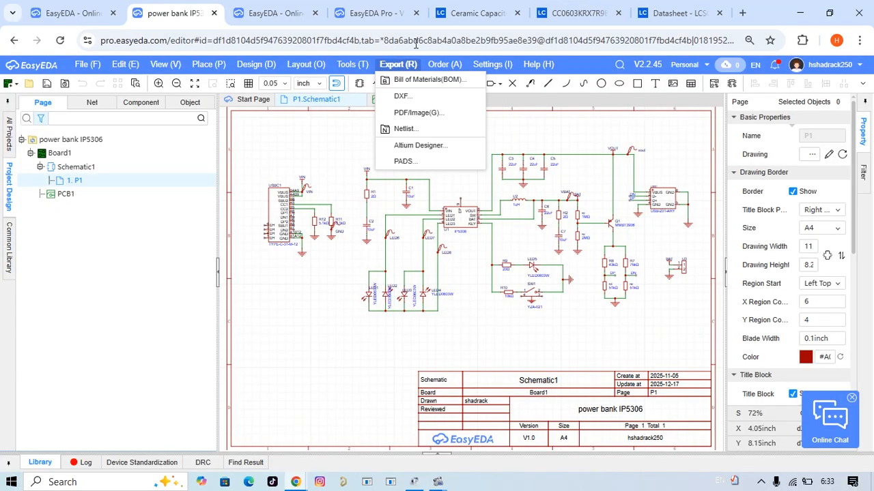
click(393, 98)
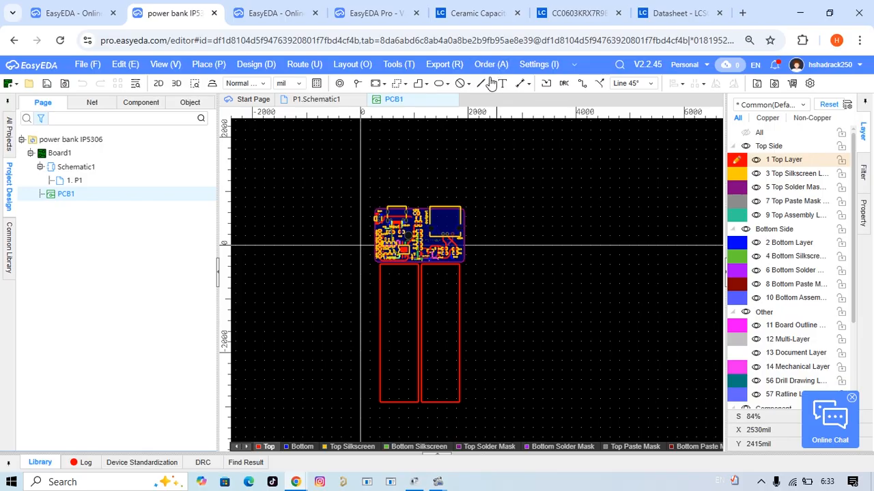
Zoom the view toward the IP5306 chip with its LEDs, resistor, capacitors and inductor
scroll(down, 3)
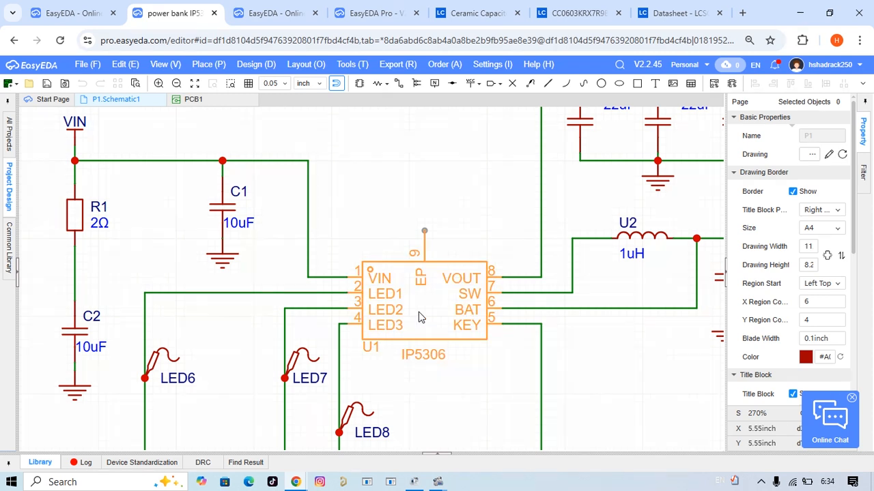
mouse_move(410, 317)
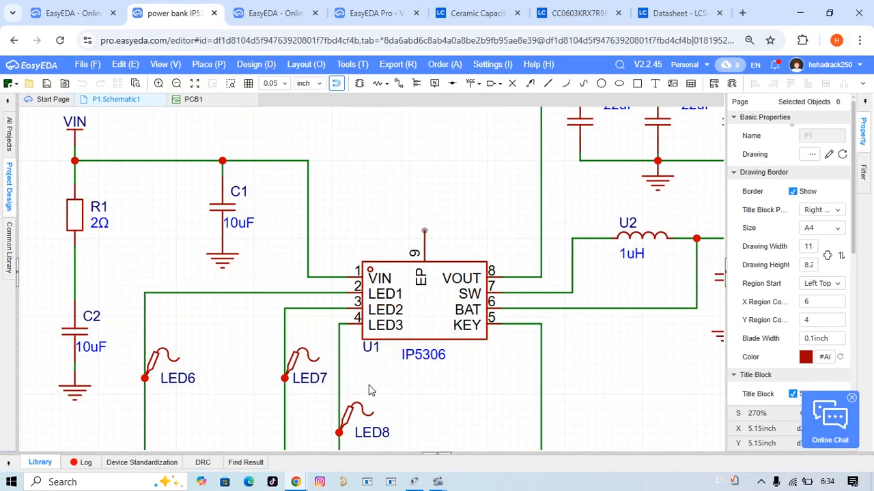
Zoom in on the IP5306 chip and move toward the USB connector on the schematic
click(423, 300)
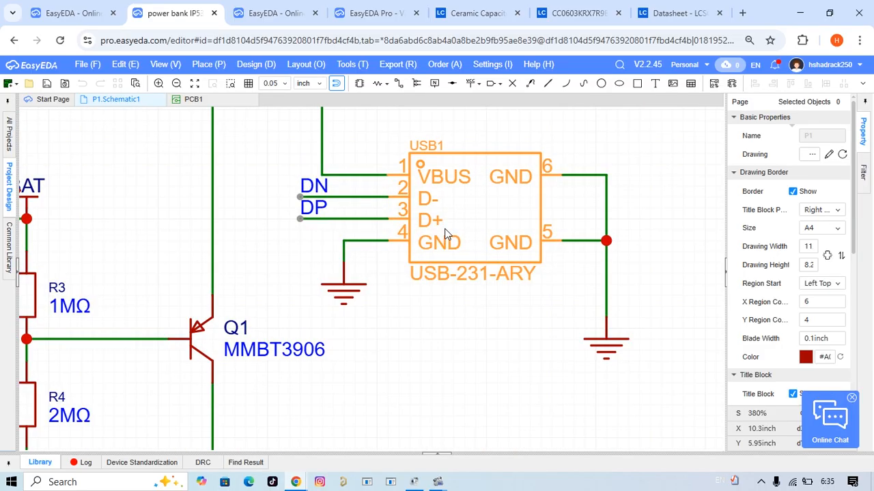
mouse_move(442, 246)
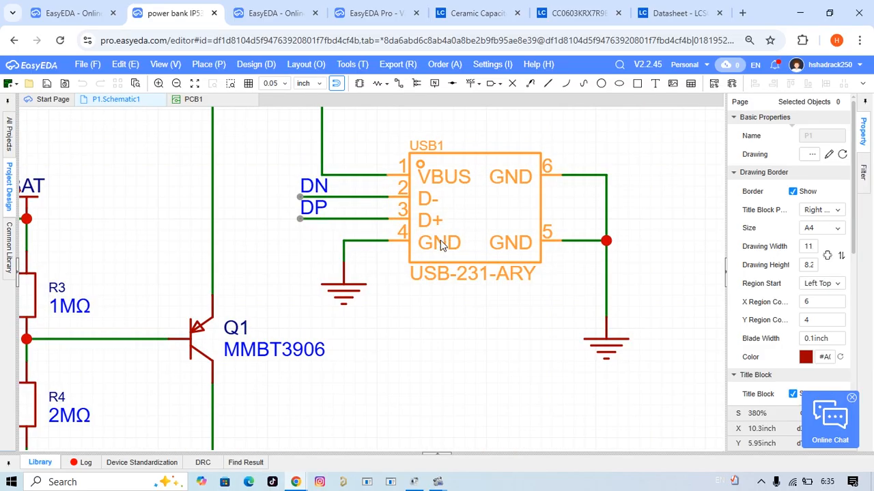
scroll(down, 3)
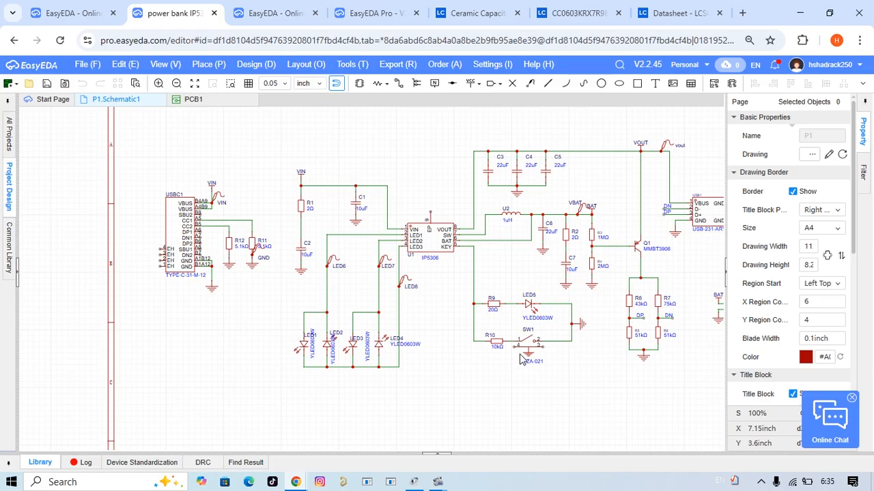
mouse_move(521, 352)
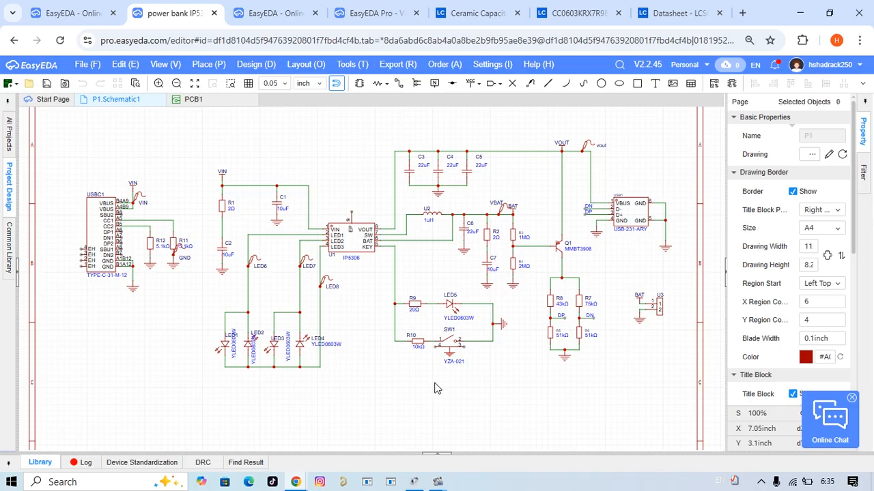
mouse_move(666, 212)
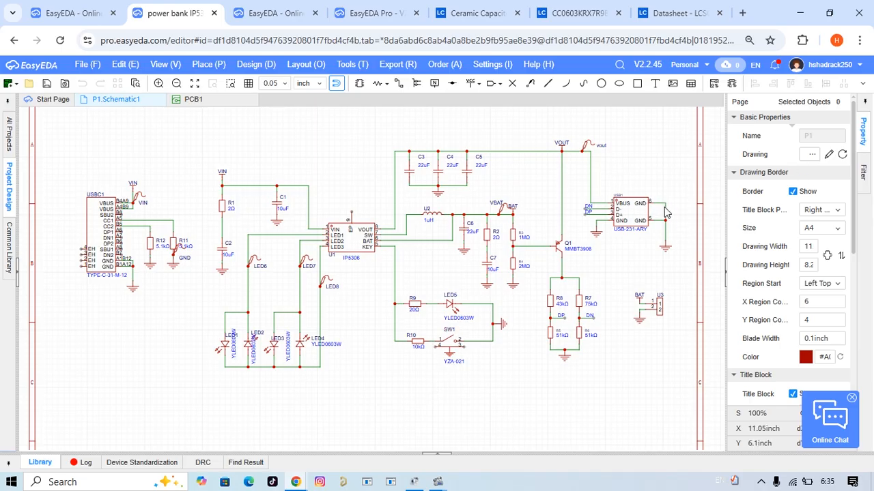
mouse_move(656, 233)
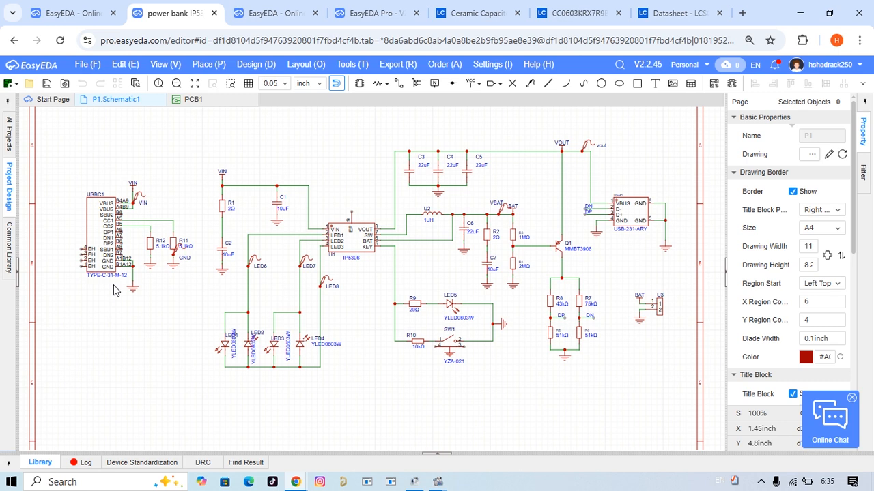
mouse_move(641, 191)
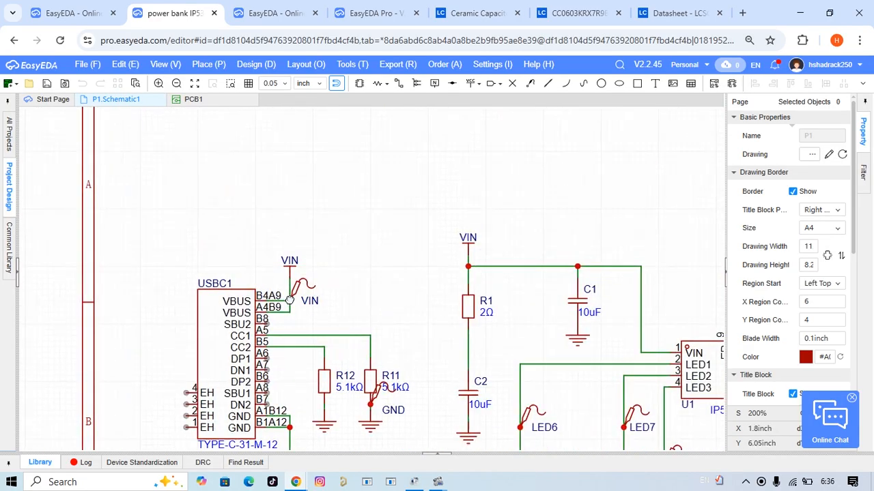
Zoom into the charging circuit and select the U1 IP5306 charger chip
scroll(down, 3)
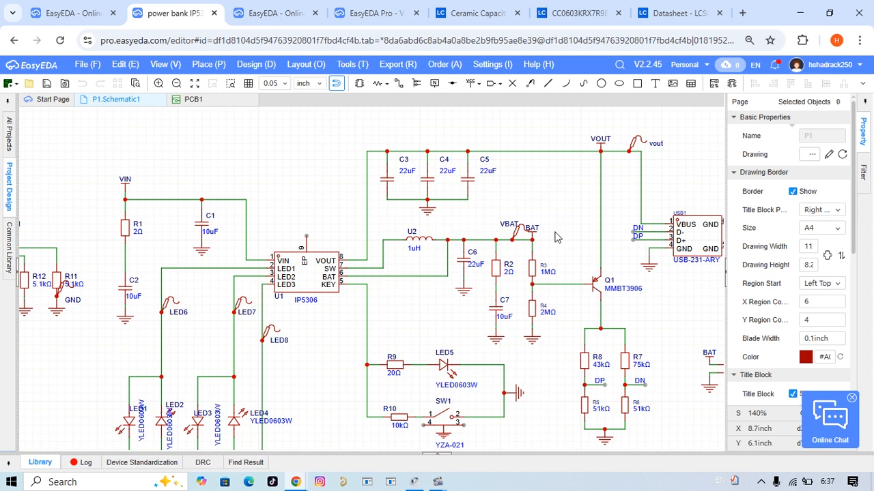
mouse_move(431, 342)
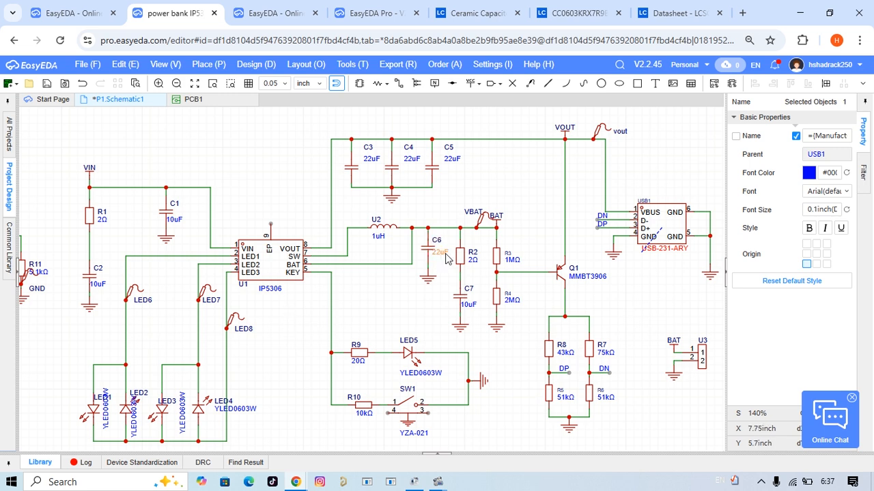
mouse_move(553, 141)
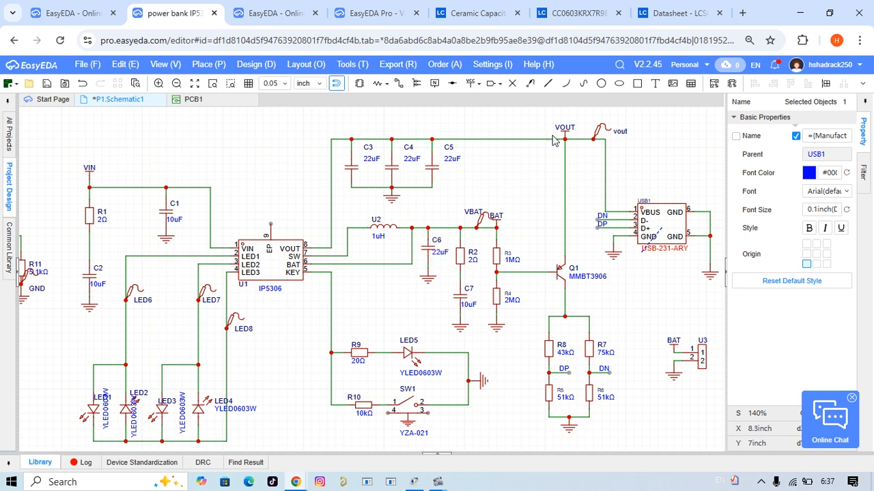
mouse_move(361, 266)
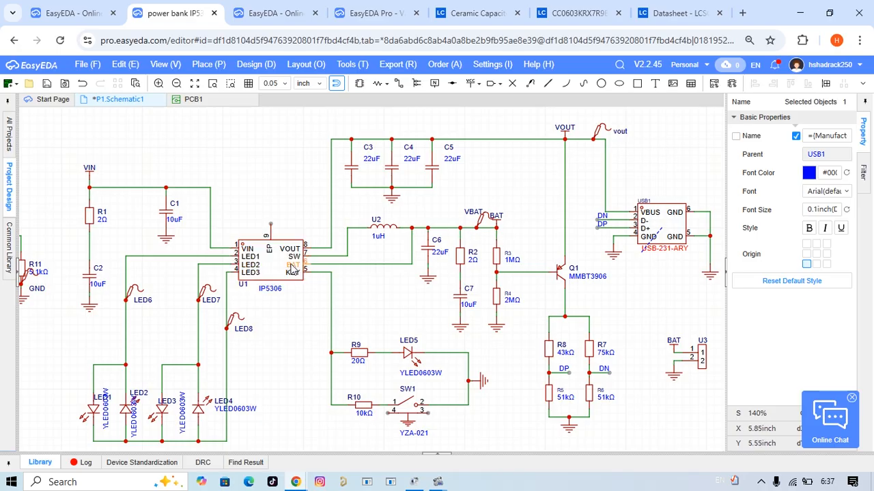
click(270, 263)
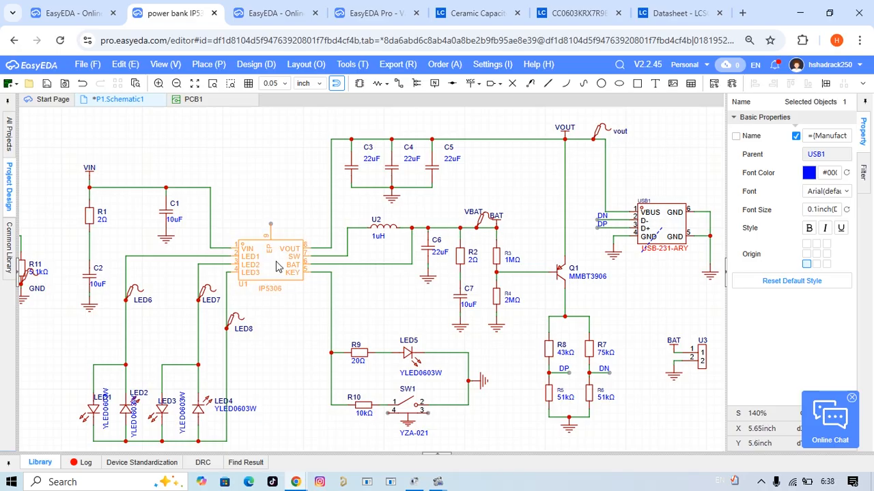
mouse_move(306, 278)
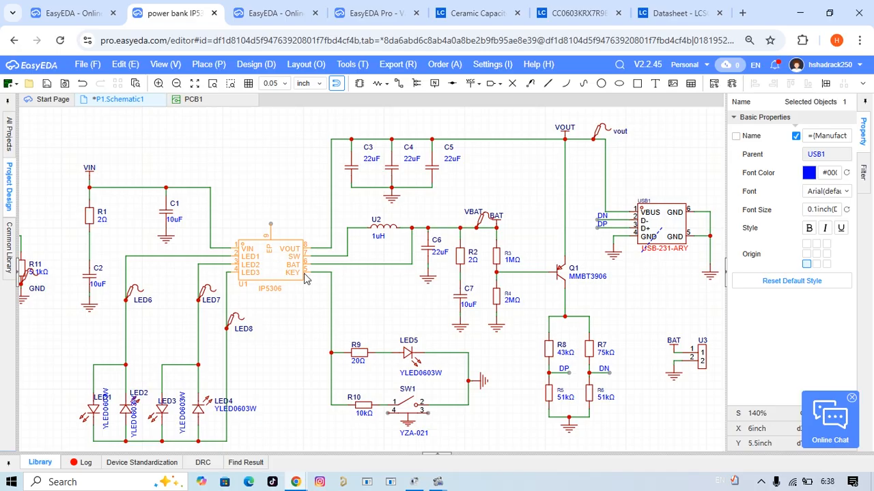
click(315, 341)
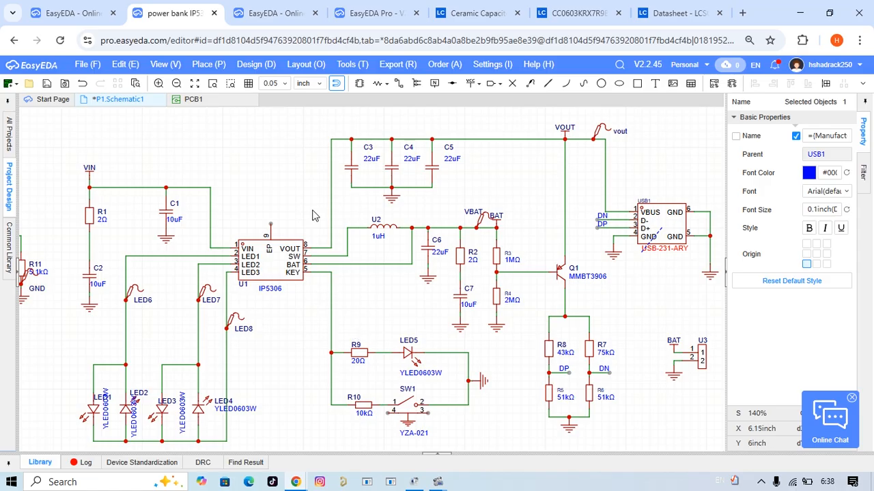
mouse_move(334, 170)
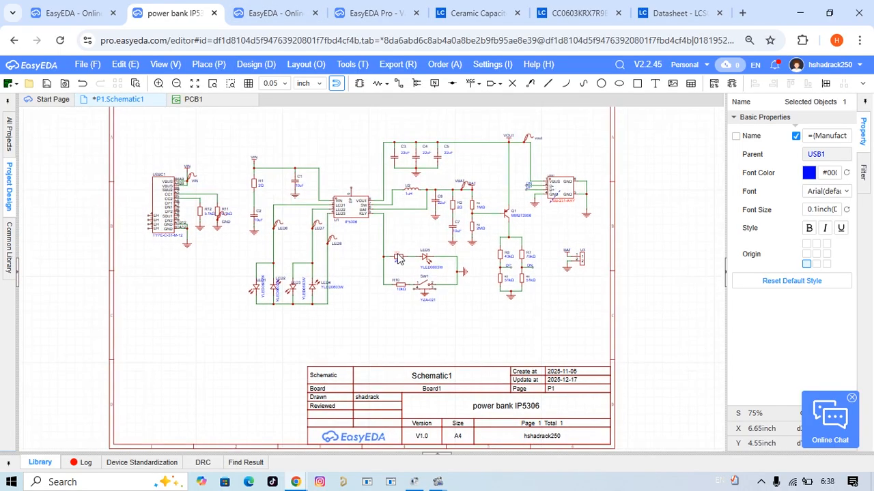
mouse_move(379, 251)
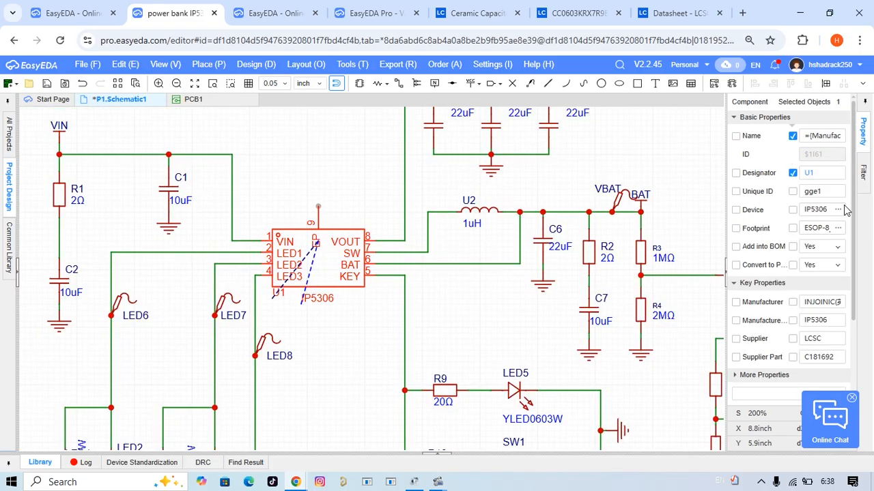
Search the device library for IP5306 and open its LCSC product page (C181692)
click(836, 208)
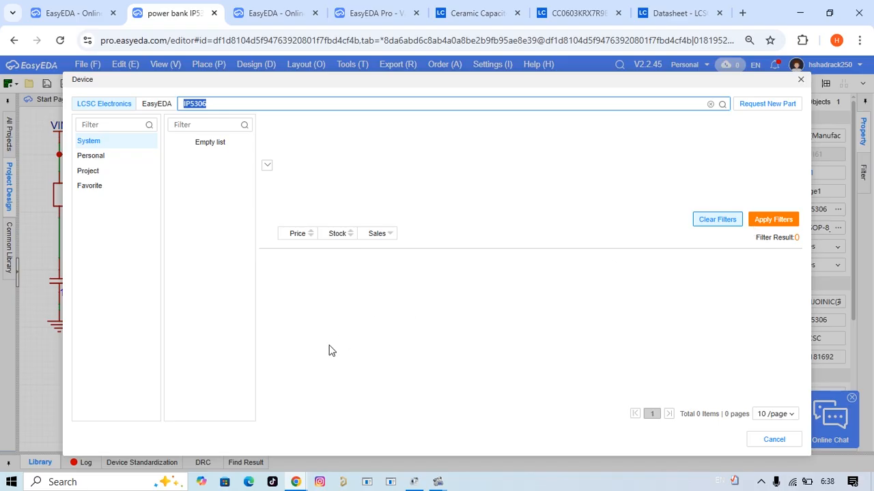
click(104, 104)
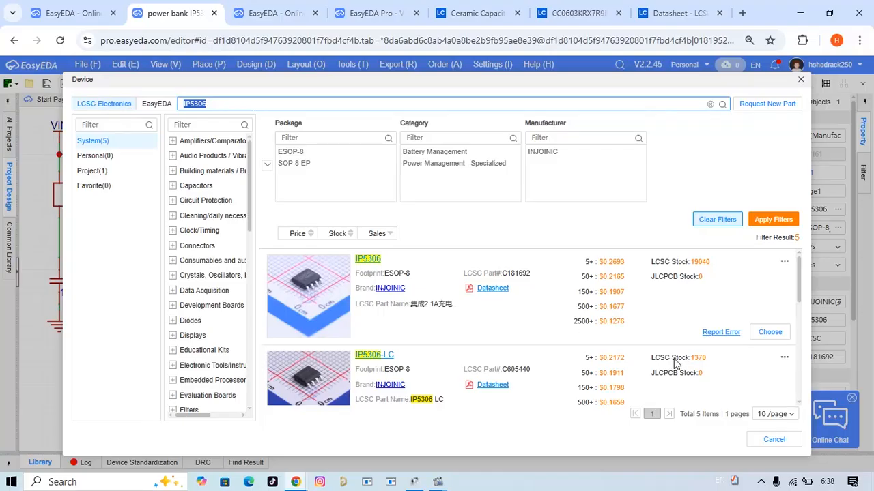
mouse_move(368, 259)
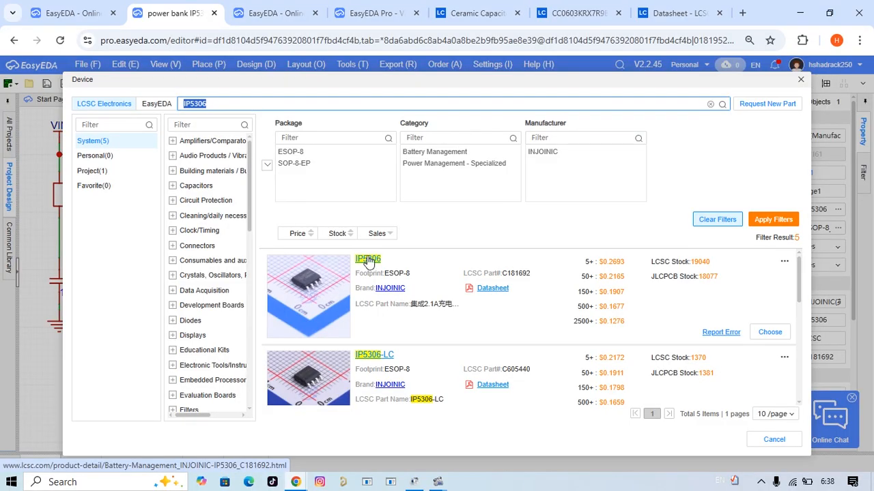
click(367, 260)
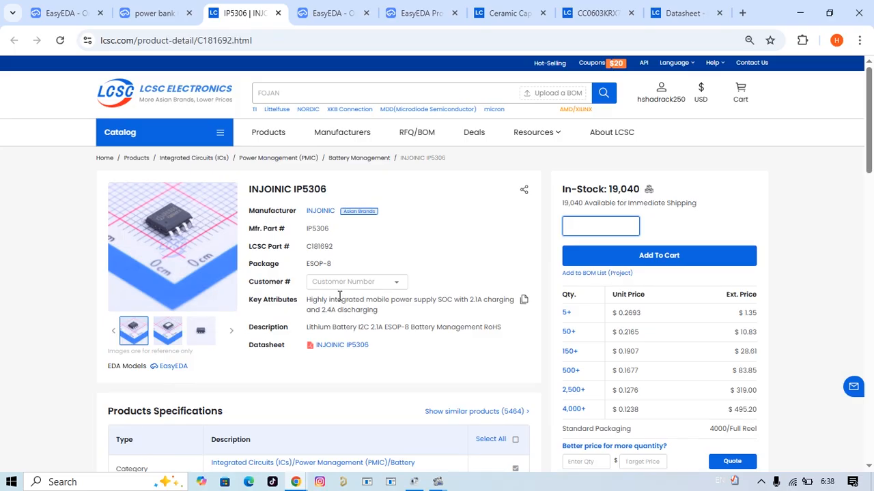
mouse_move(172, 246)
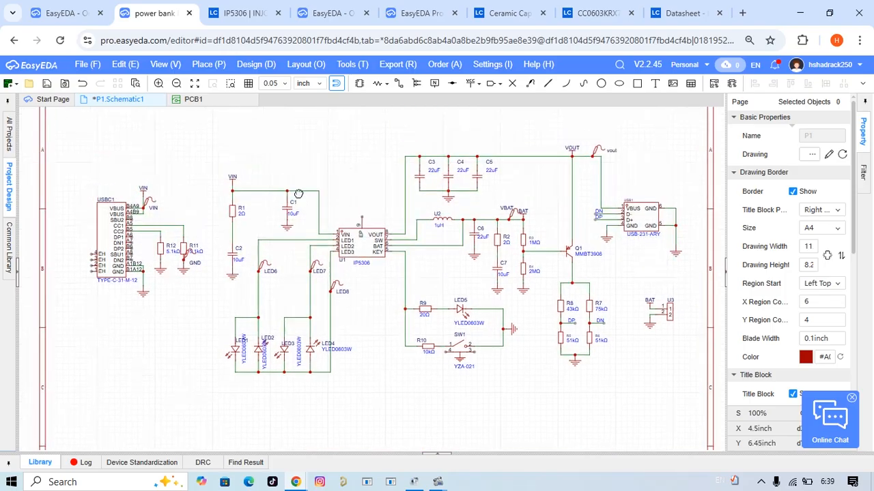
Update the PCB from the schematic and fit the populated board into view
click(256, 65)
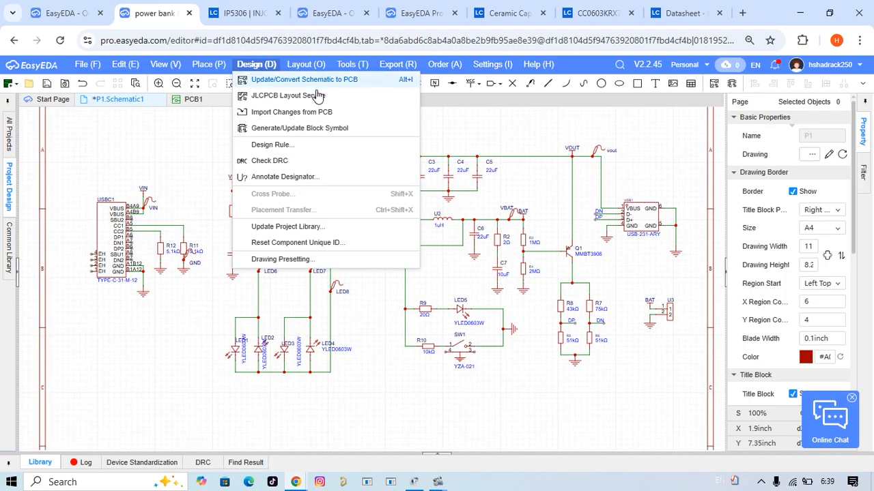
mouse_move(325, 85)
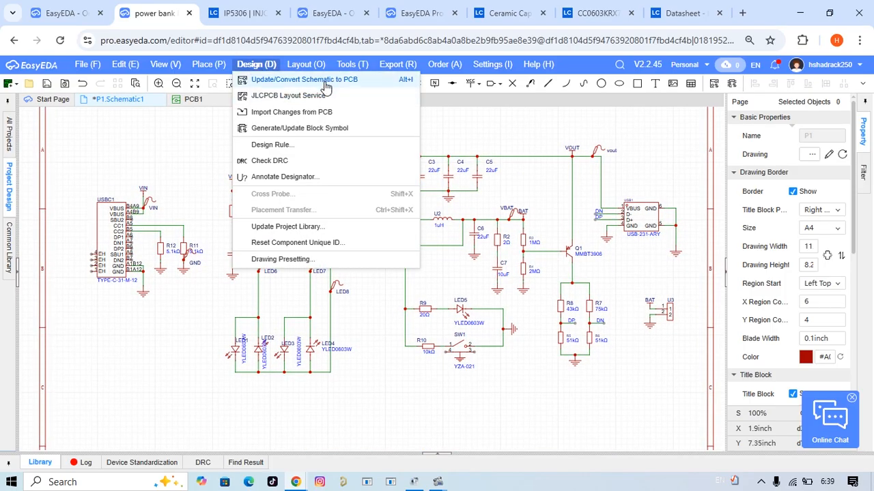
click(303, 79)
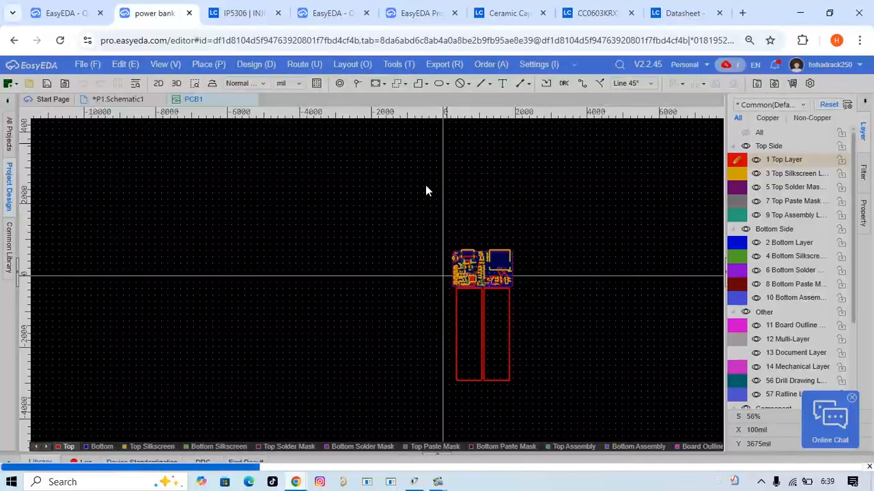
scroll(down, 3)
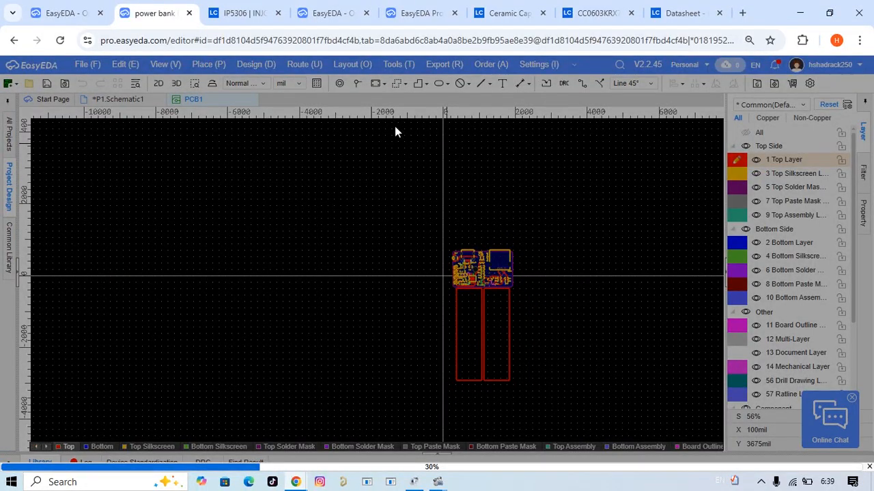
key(ctrl+s)
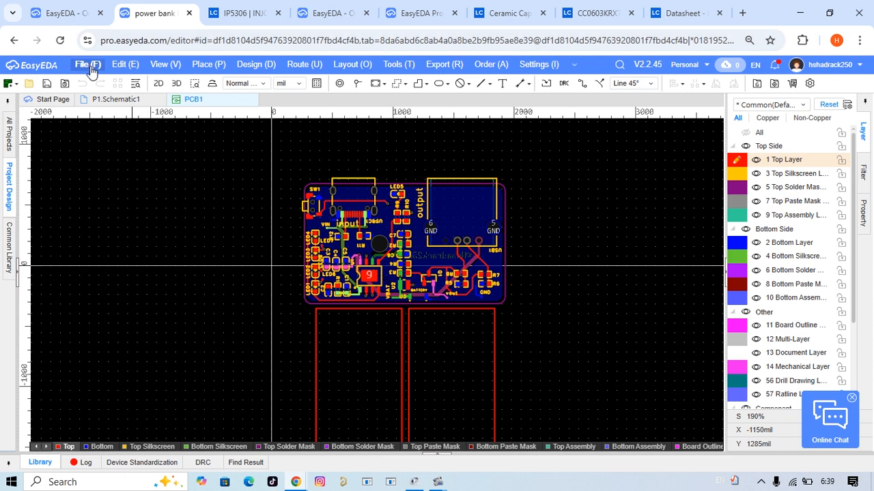
click(86, 64)
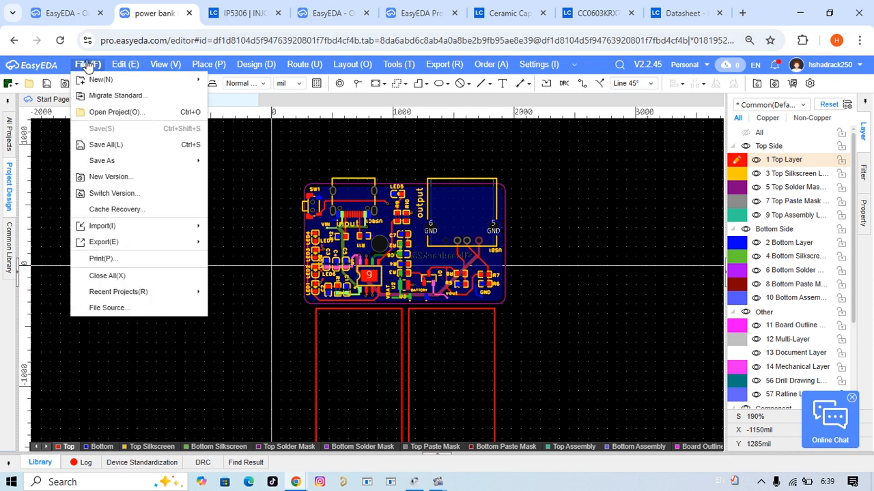
mouse_move(117, 293)
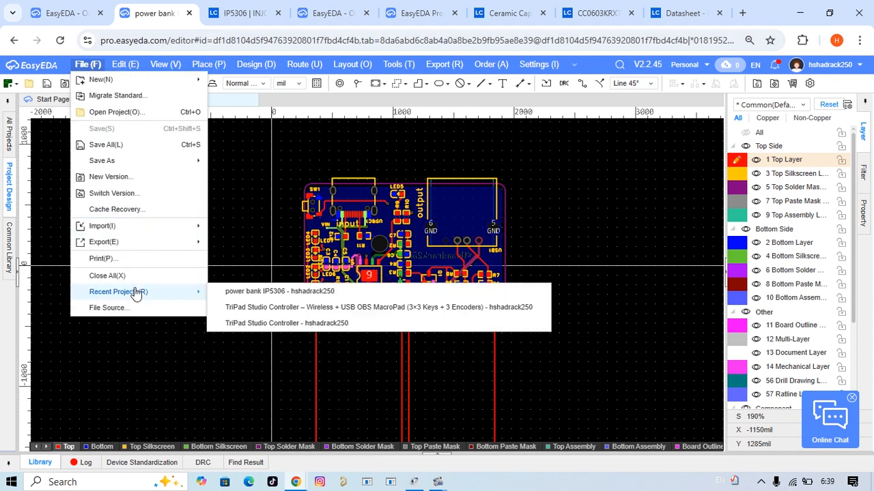
click(104, 242)
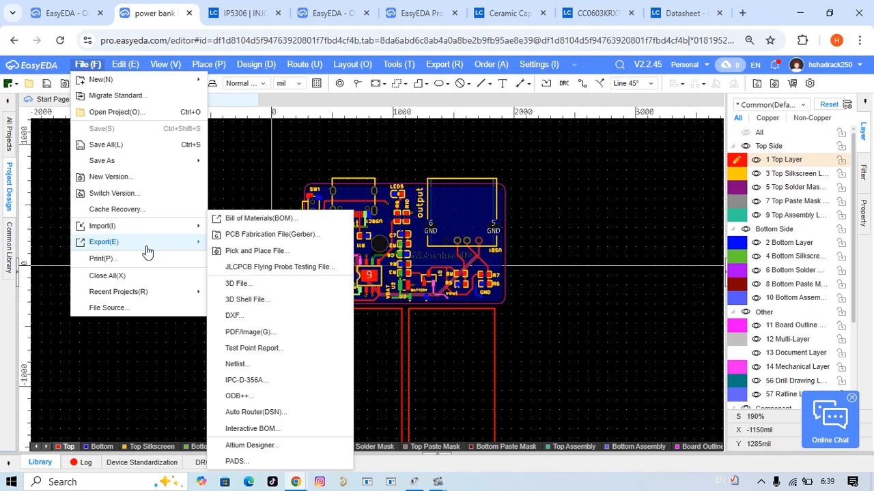
mouse_move(272, 235)
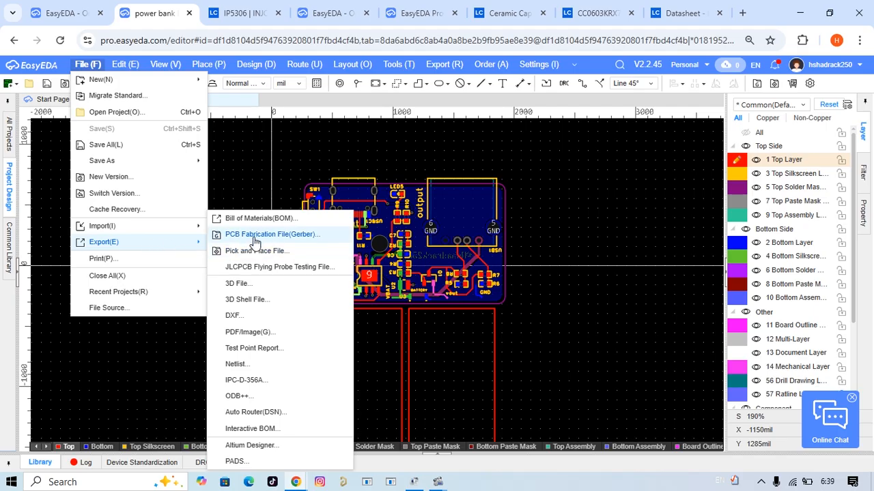
mouse_move(257, 252)
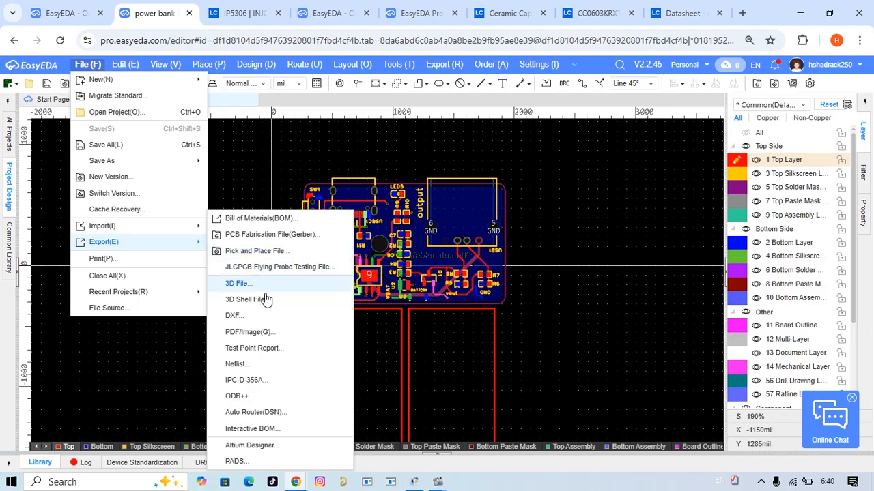
mouse_move(279, 266)
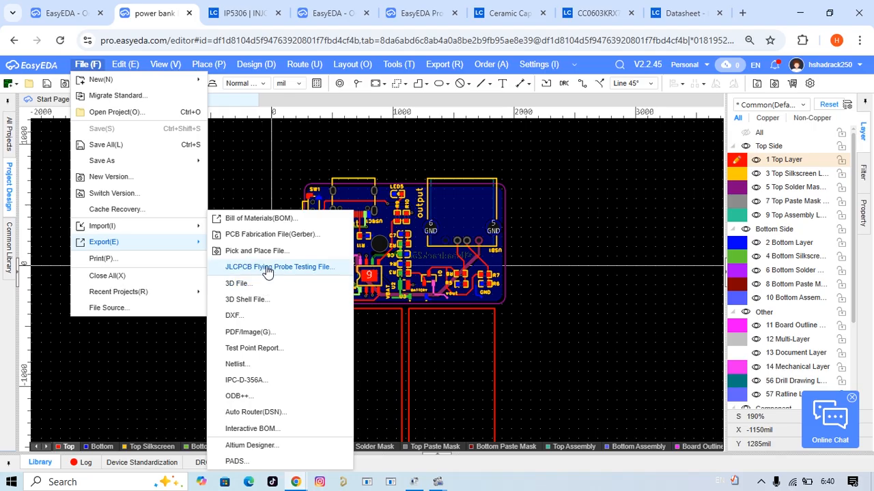
mouse_move(273, 283)
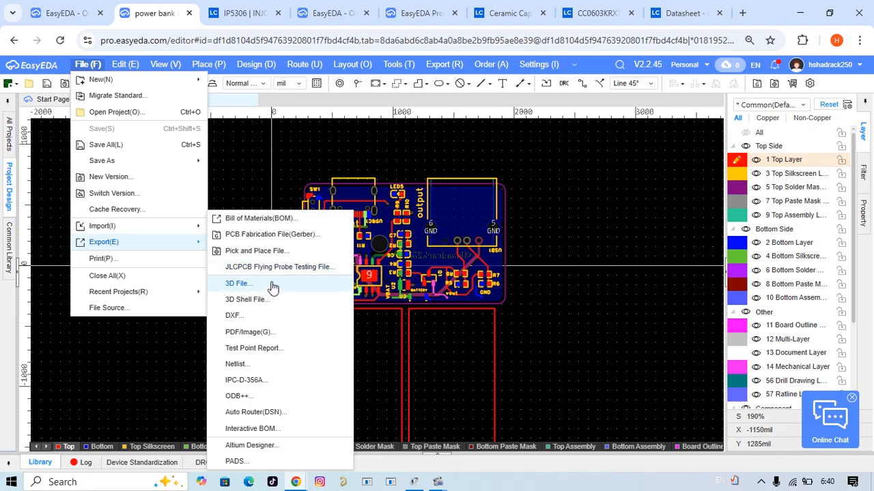
mouse_move(273, 219)
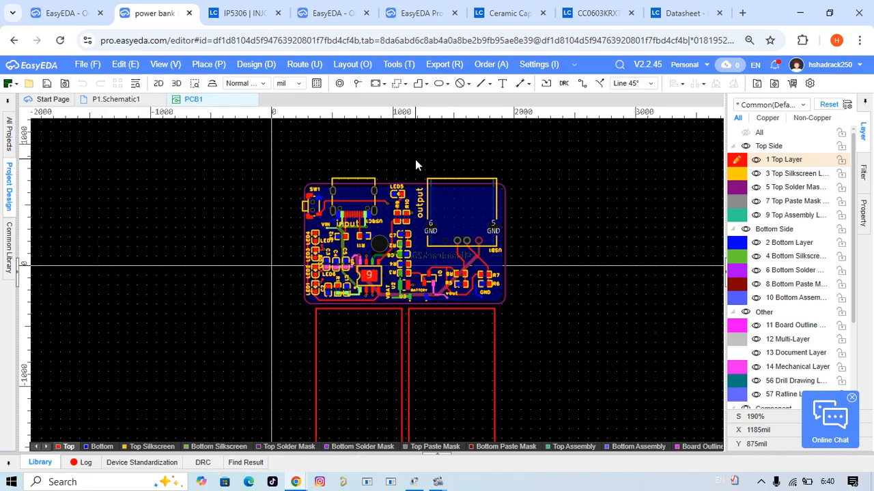
mouse_move(234, 275)
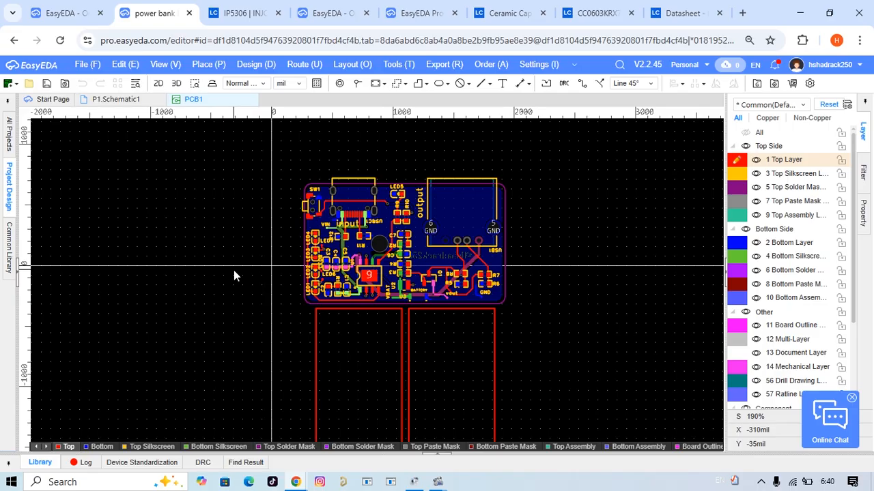
mouse_move(246, 226)
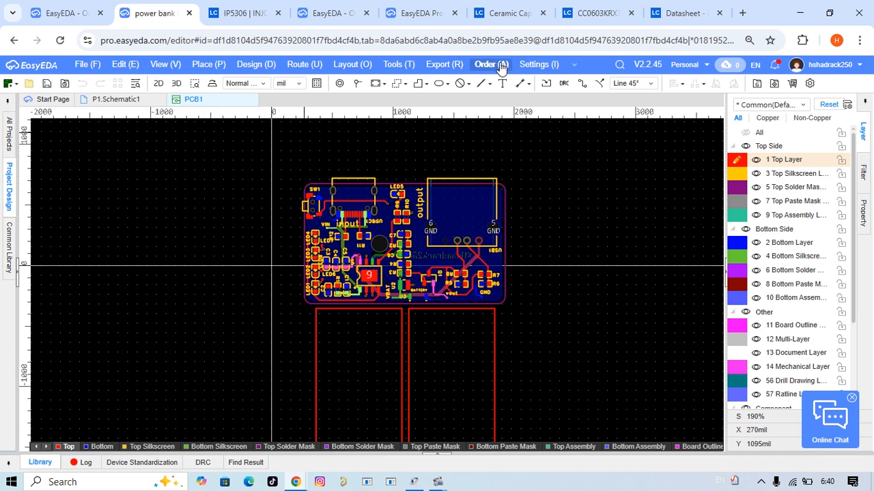
Order the PCB with a DRC check first, confirming the generated Gerber, pick-and-place and BOM data
click(490, 64)
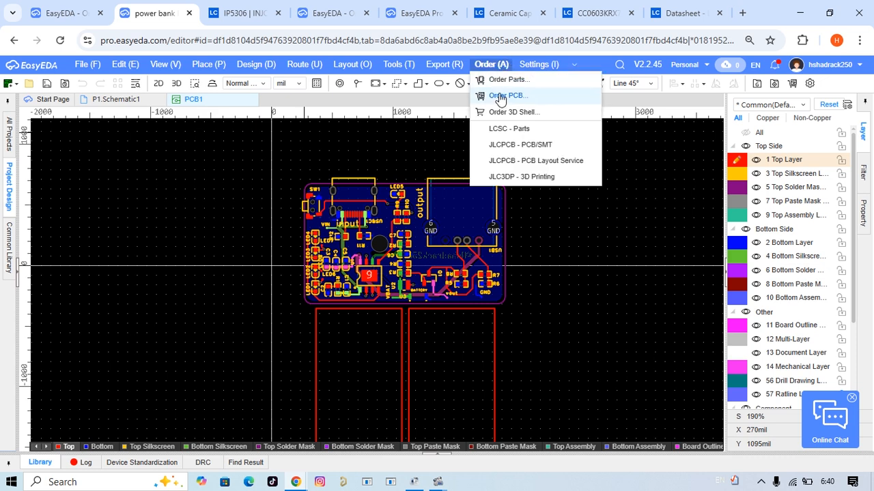
click(507, 95)
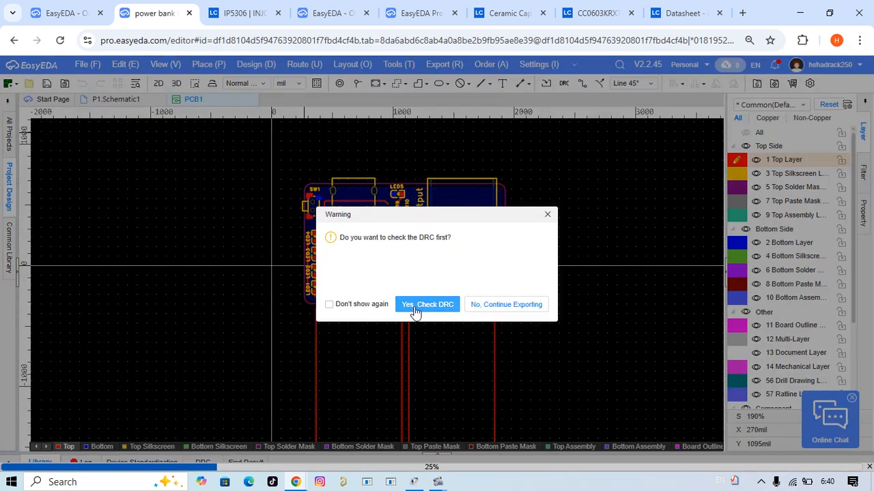
click(426, 304)
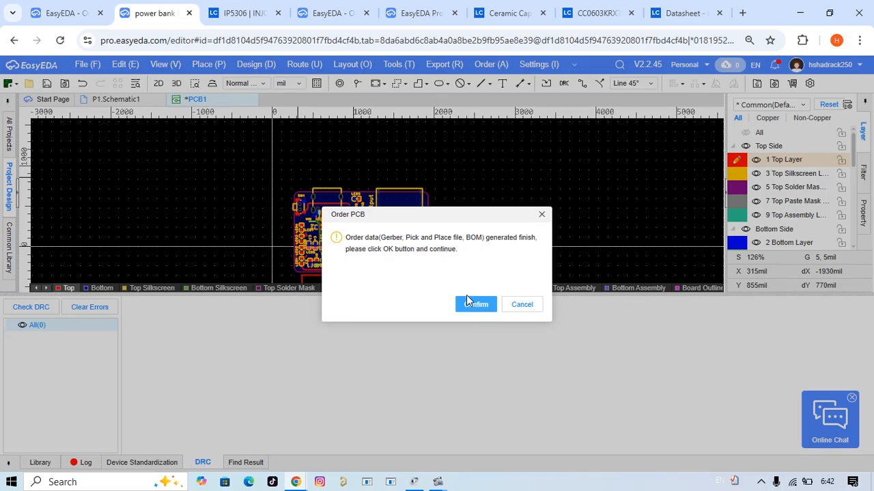
mouse_move(430, 246)
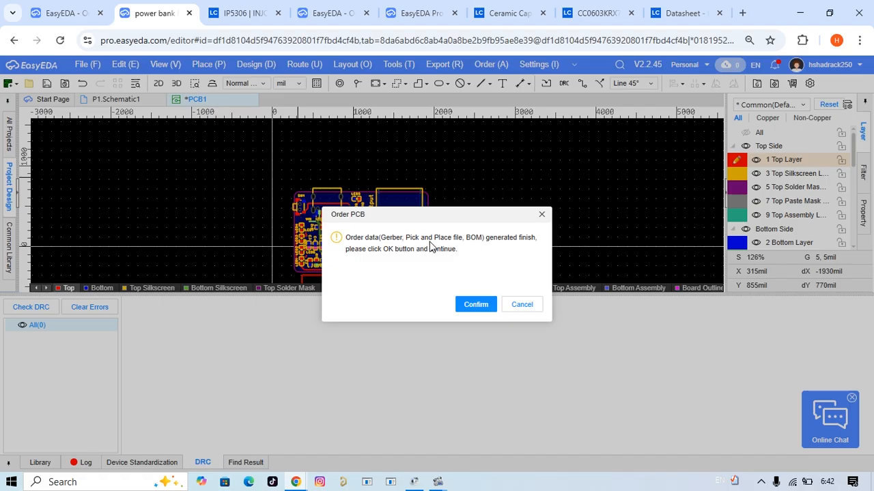
mouse_move(449, 248)
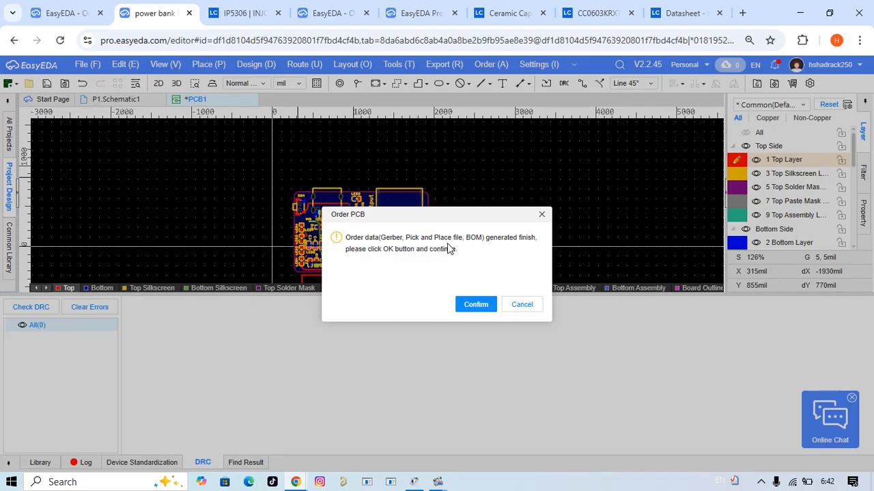
mouse_move(491, 247)
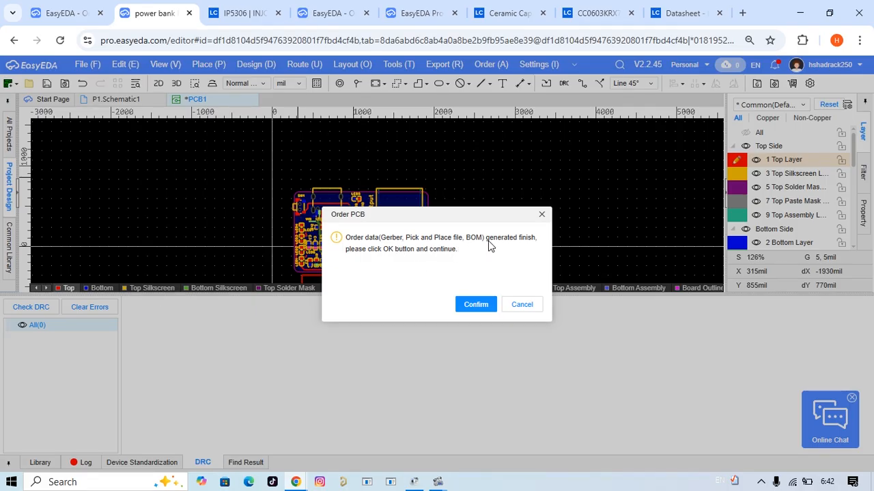
mouse_move(539, 243)
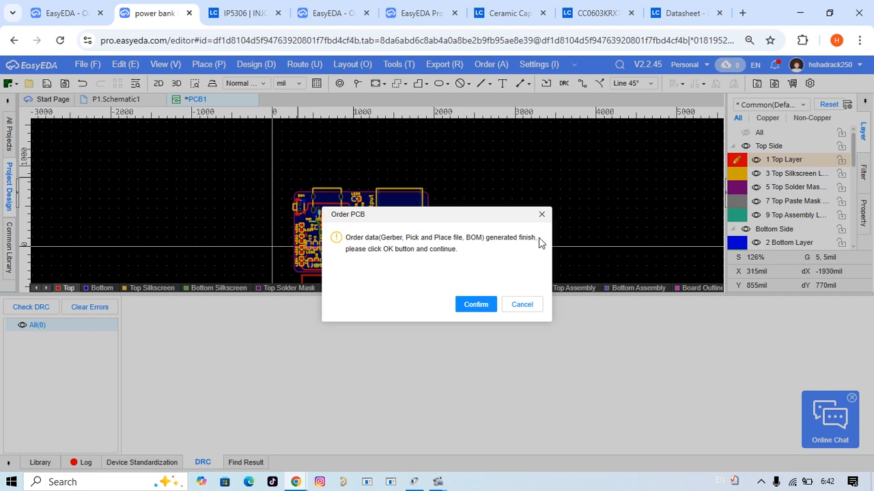
mouse_move(424, 256)
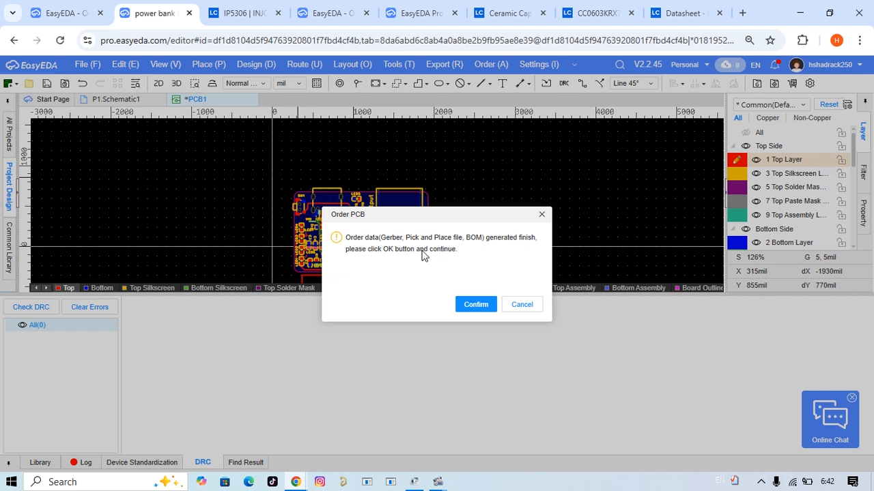
click(475, 304)
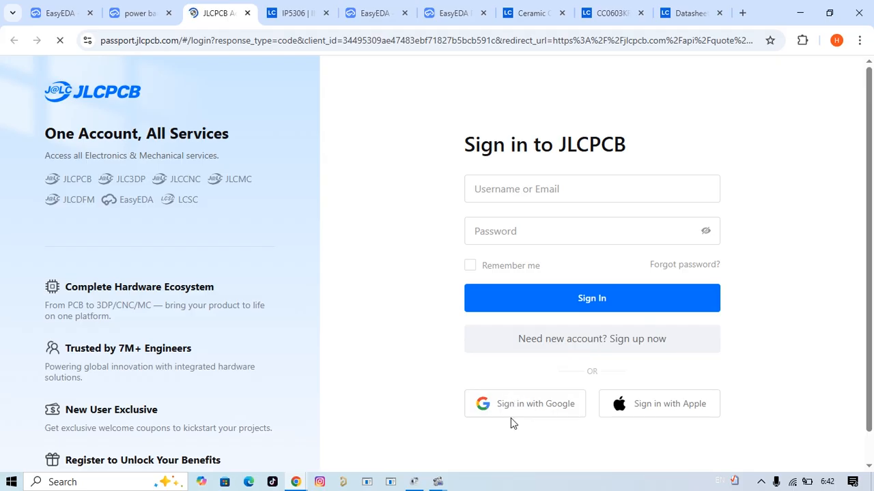
Switch from the JLCPCB sign-in tab back to the EasyEDA power bank PCB layout
click(139, 14)
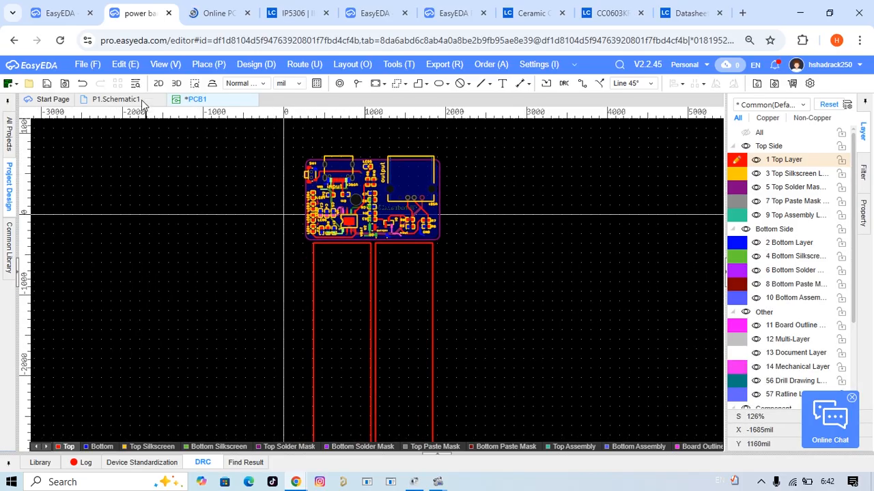
Launch the 3D preview of the power bank board inside its enclosure shell
click(257, 64)
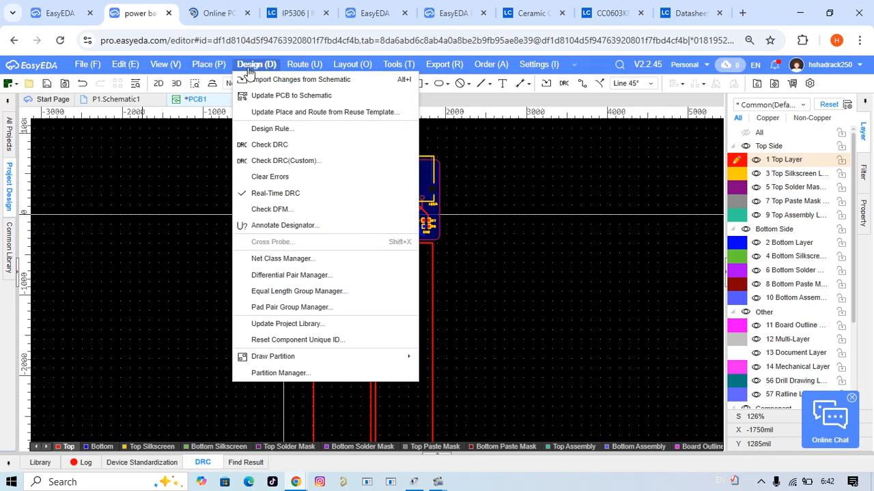
mouse_move(126, 64)
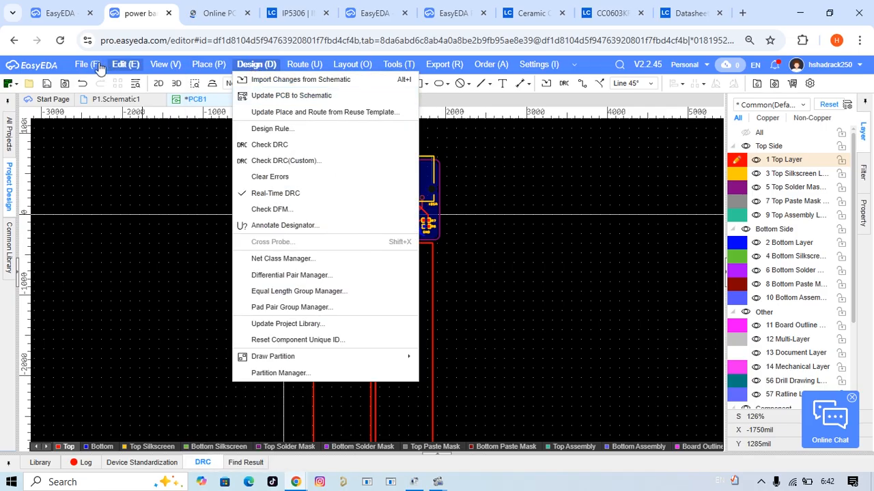
click(165, 64)
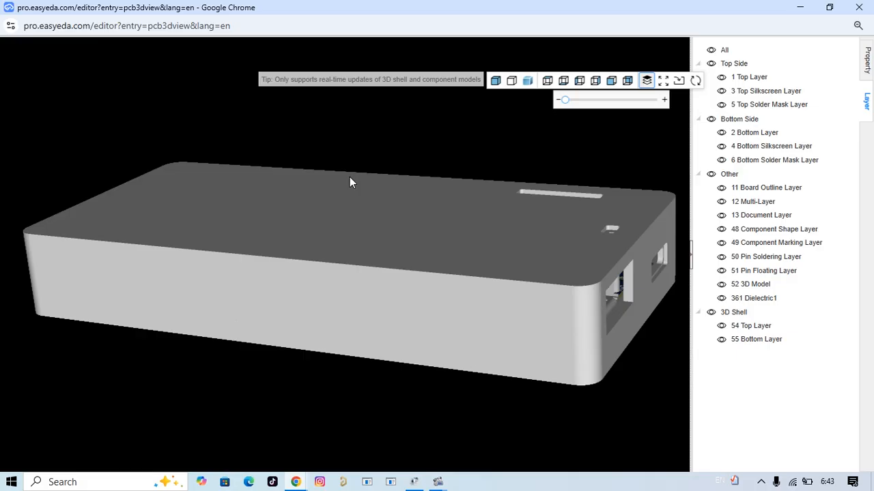
drag(353, 183, 307, 249)
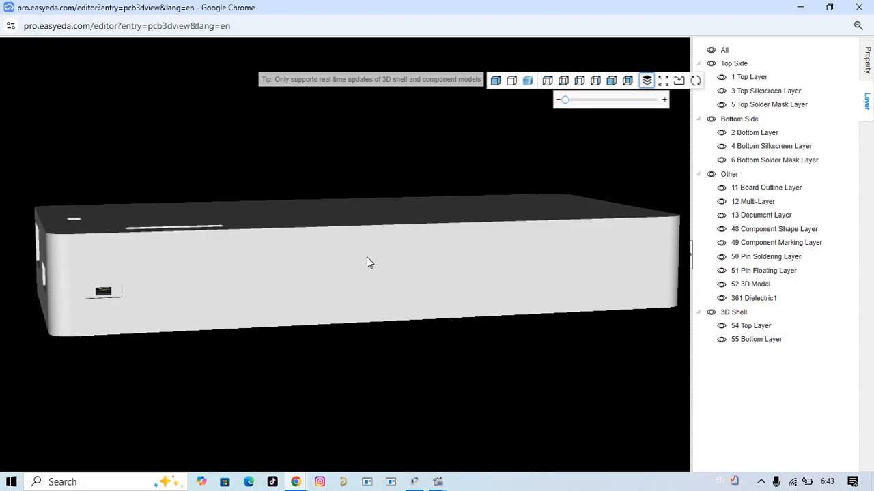
drag(369, 262, 348, 131)
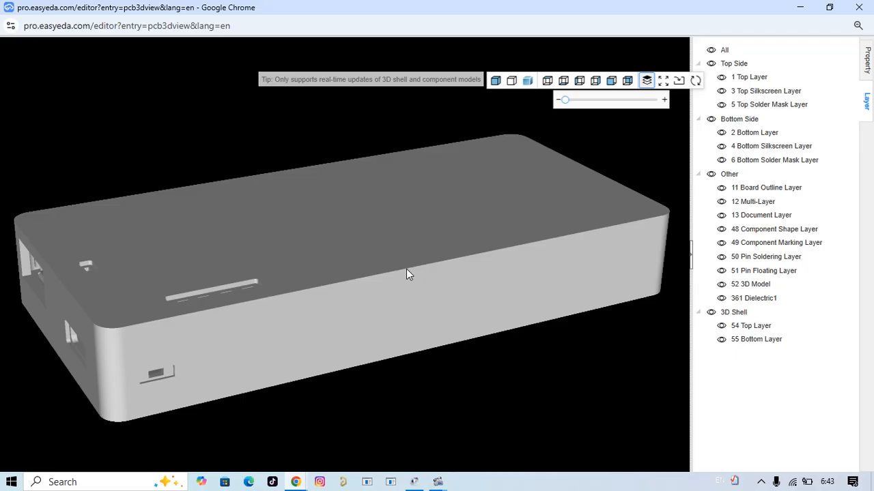
mouse_move(301, 192)
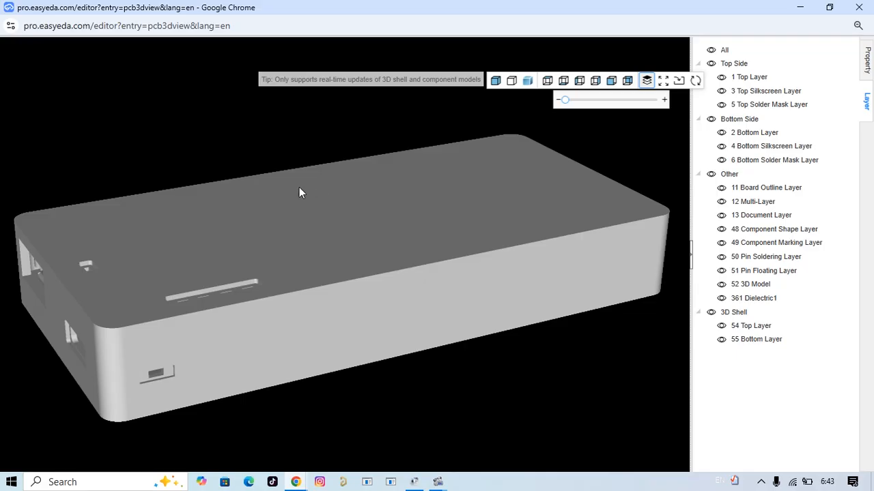